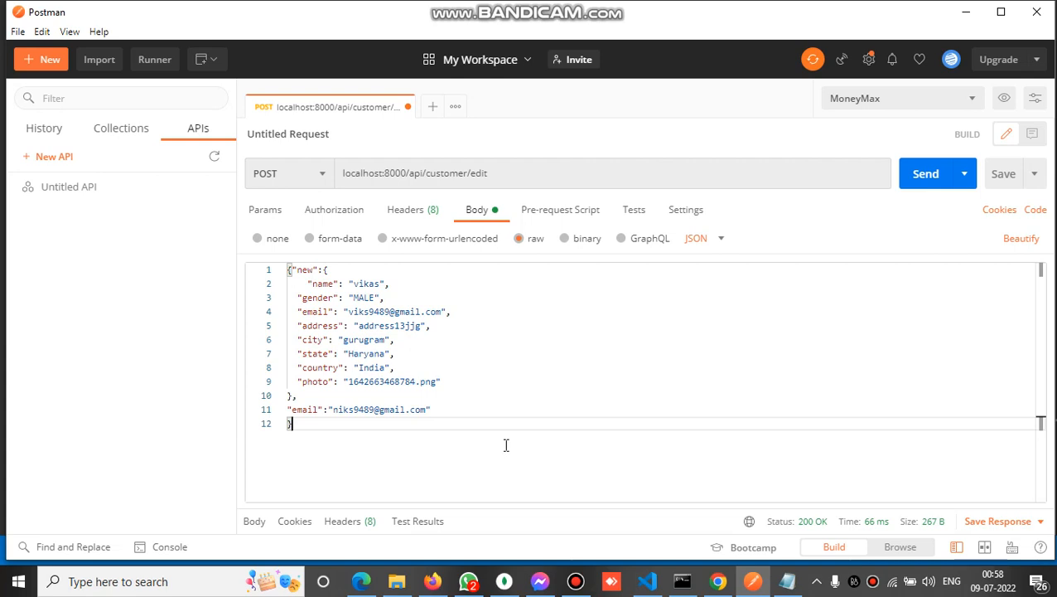
{"action": "mouse_move", "coordinate": [461, 577]}
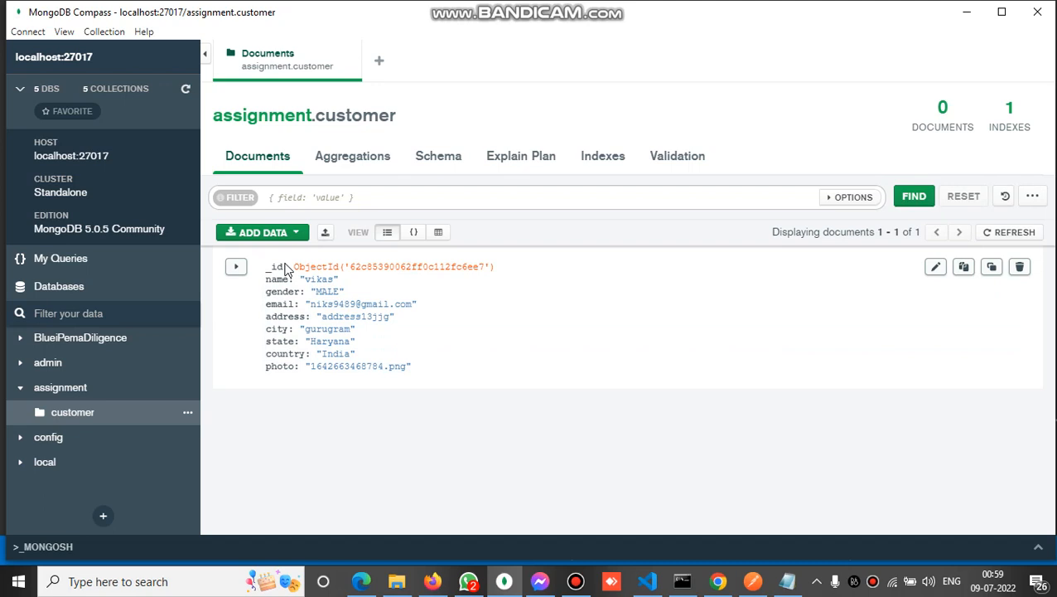
{"action": "mouse_move", "coordinate": [288, 316]}
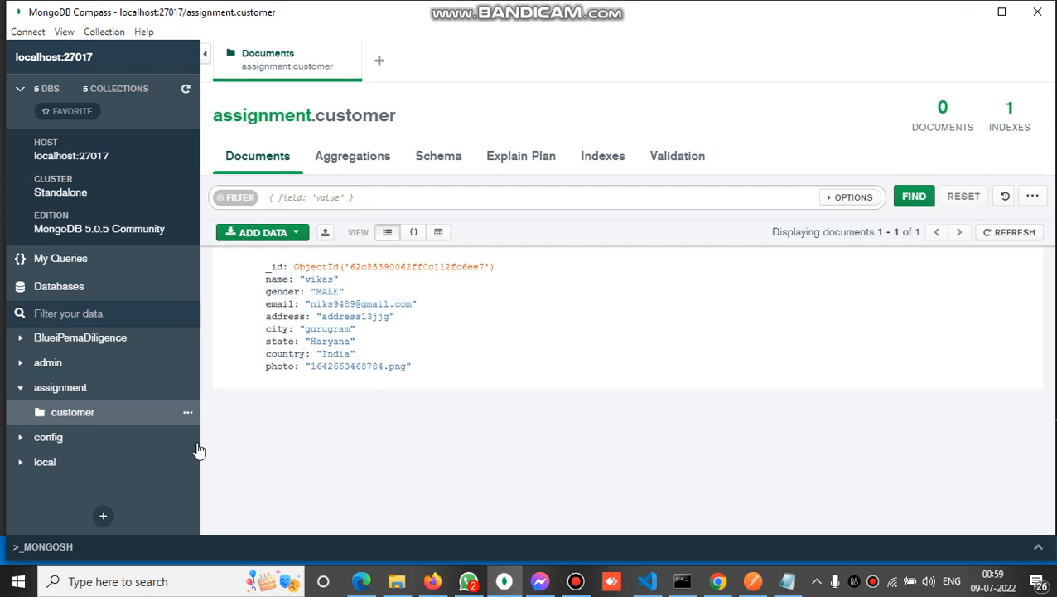
{"action": "mouse_move", "coordinate": [60, 387]}
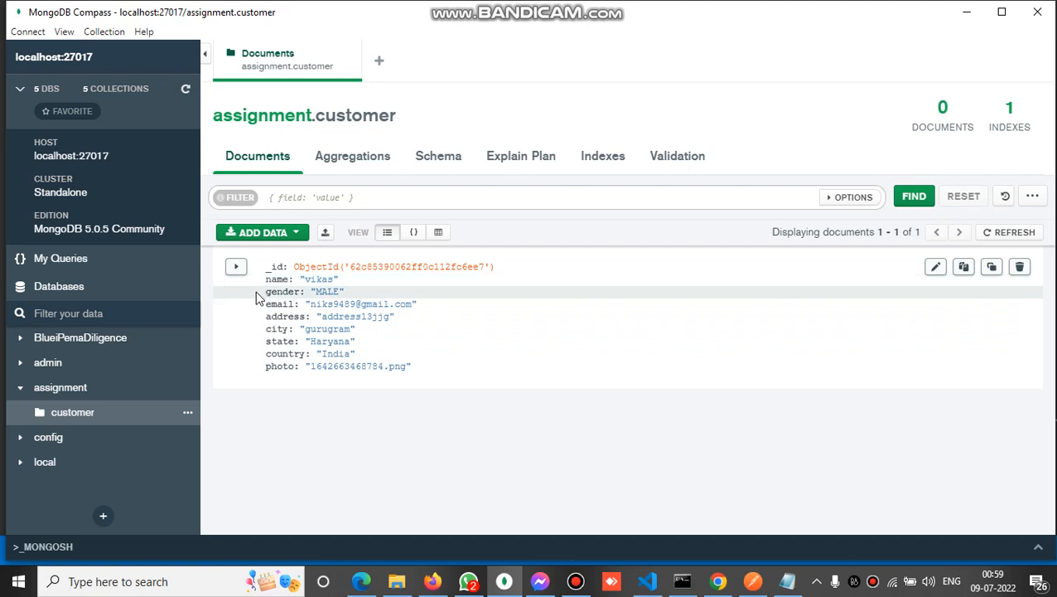
{"action": "mouse_move", "coordinate": [303, 297]}
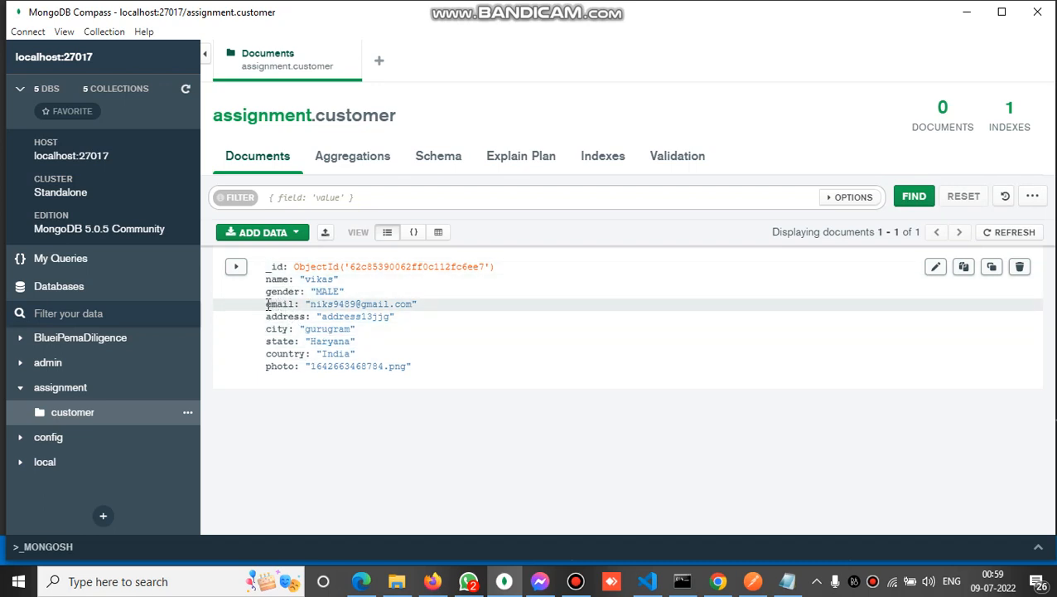
{"action": "mouse_move", "coordinate": [378, 342]}
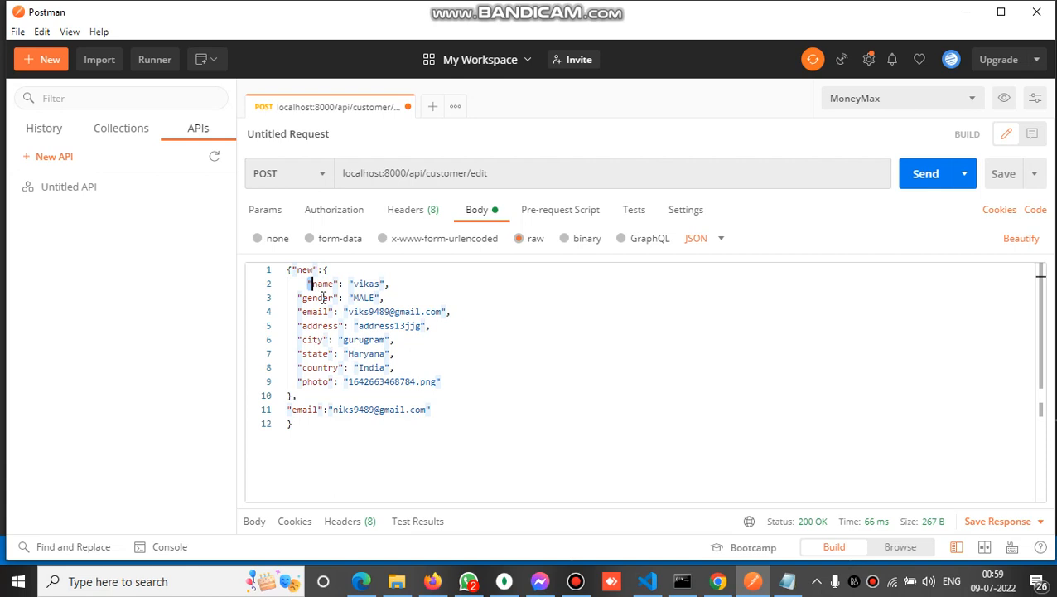
Highlight the new customer fields, then the email key and value used to find the document.
{"action": "left_click_drag", "start_coordinate": [309, 284], "coordinate": [444, 394]}
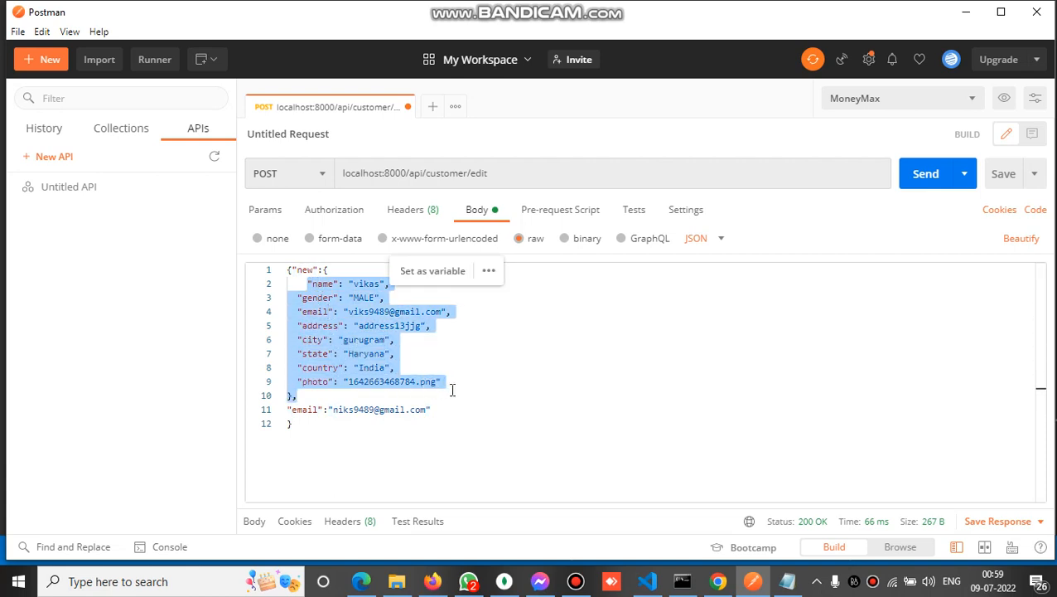
{"action": "left_click", "coordinate": [301, 410]}
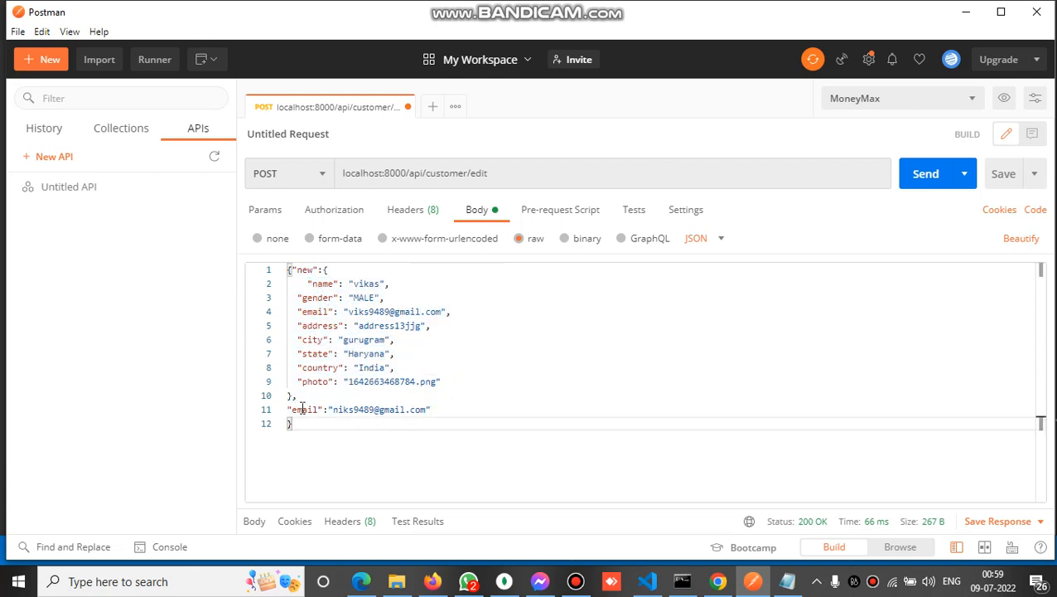
{"action": "double_click", "coordinate": [340, 407]}
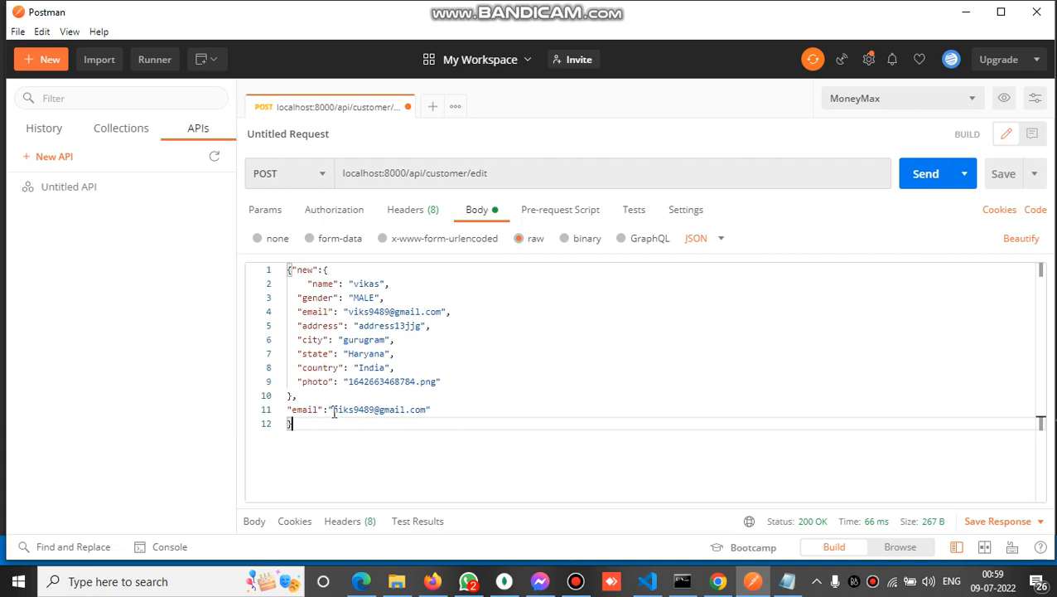
{"action": "double_click", "coordinate": [379, 407]}
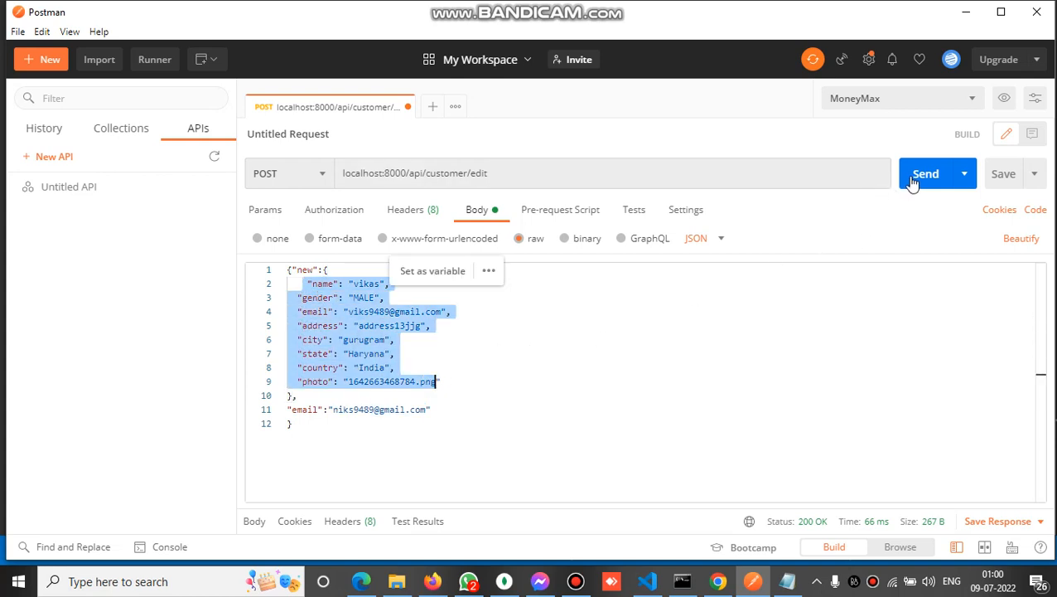
Send the edit-customer request and read the 500 Internal Server Error in the enlarged response.
{"action": "left_click", "coordinate": [925, 174]}
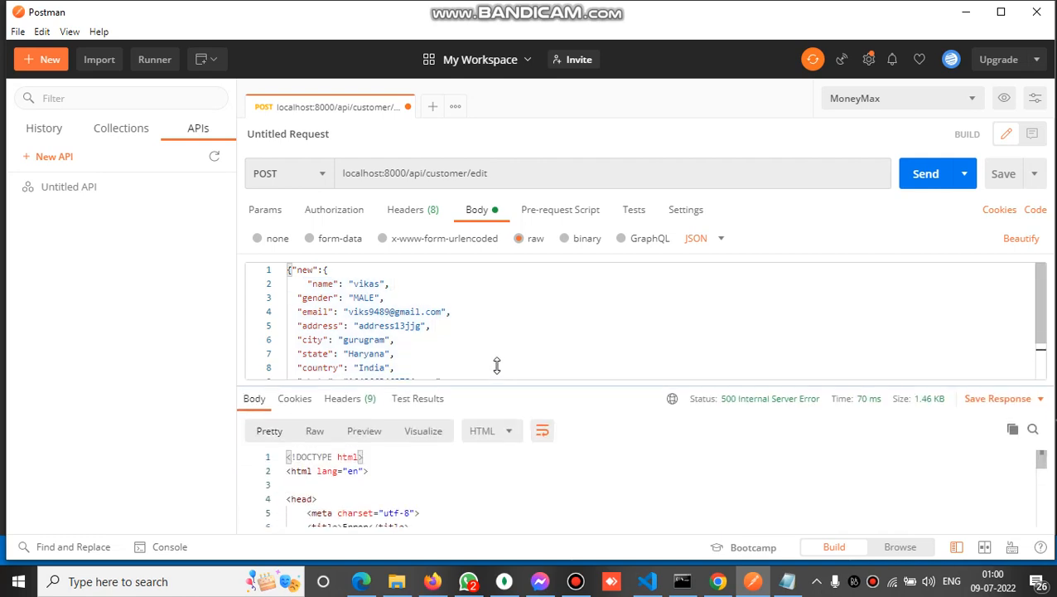
{"action": "left_click_drag", "start_coordinate": [497, 373], "coordinate": [497, 340]}
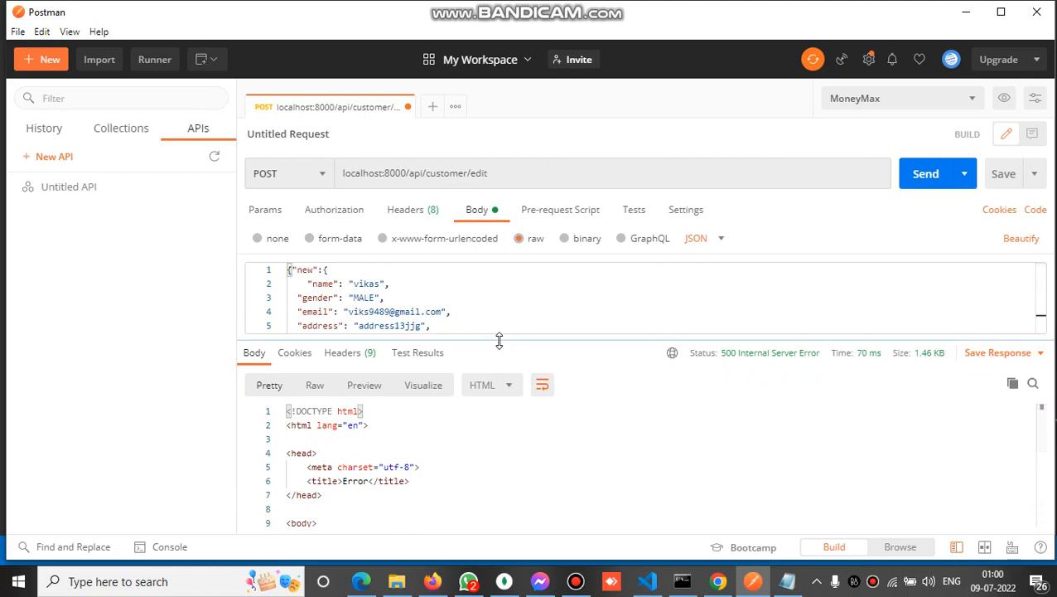
{"action": "left_click", "coordinate": [683, 580]}
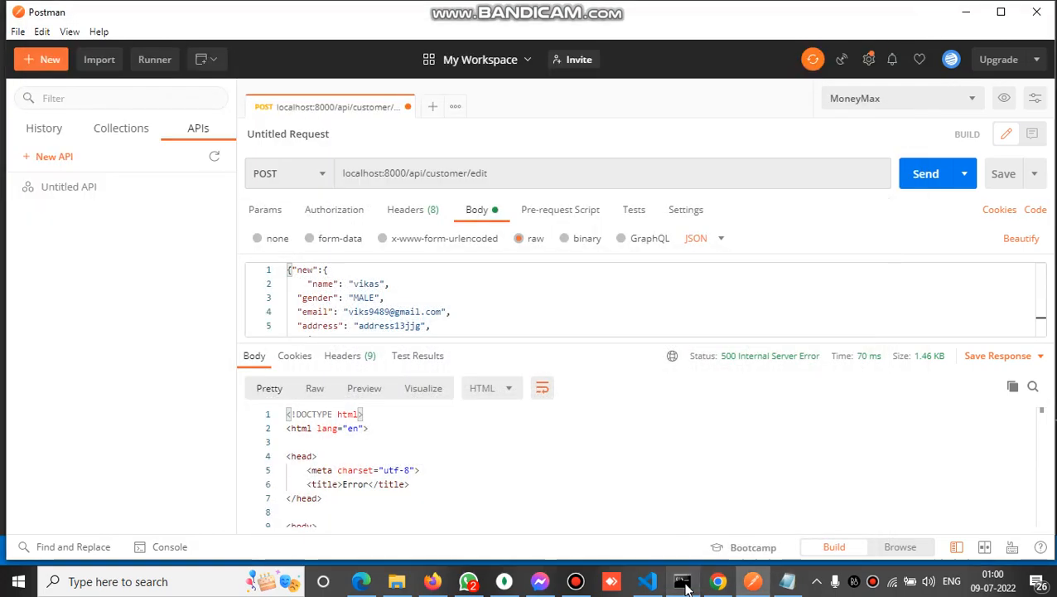
{"action": "left_click", "coordinate": [646, 580]}
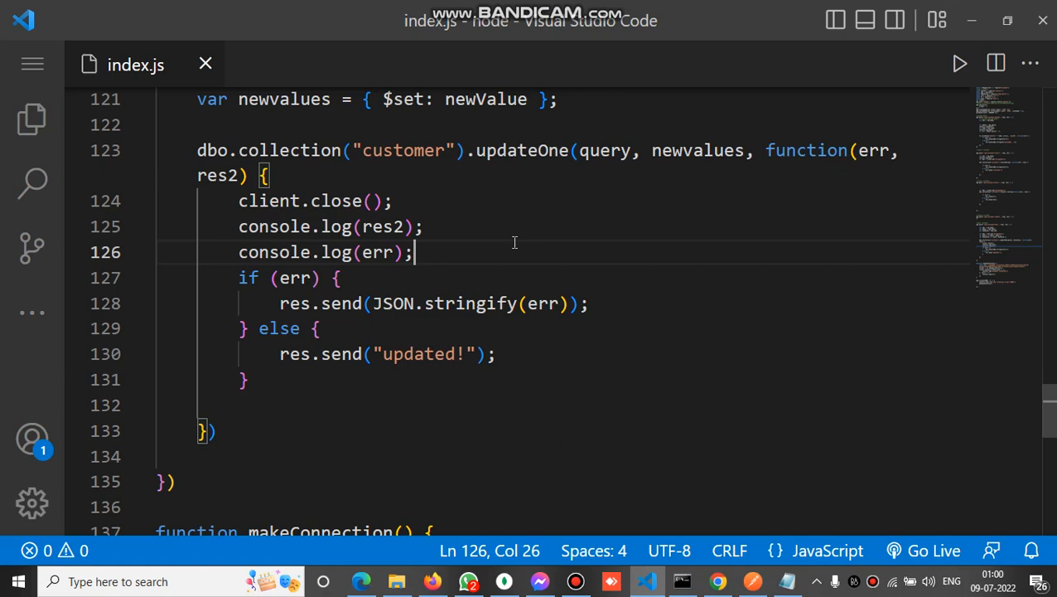
Remove client.close() and both console.log lines from the updateOne callback in index.js.
{"action": "scroll", "scroll_direction": "up", "scroll_amount": 3}
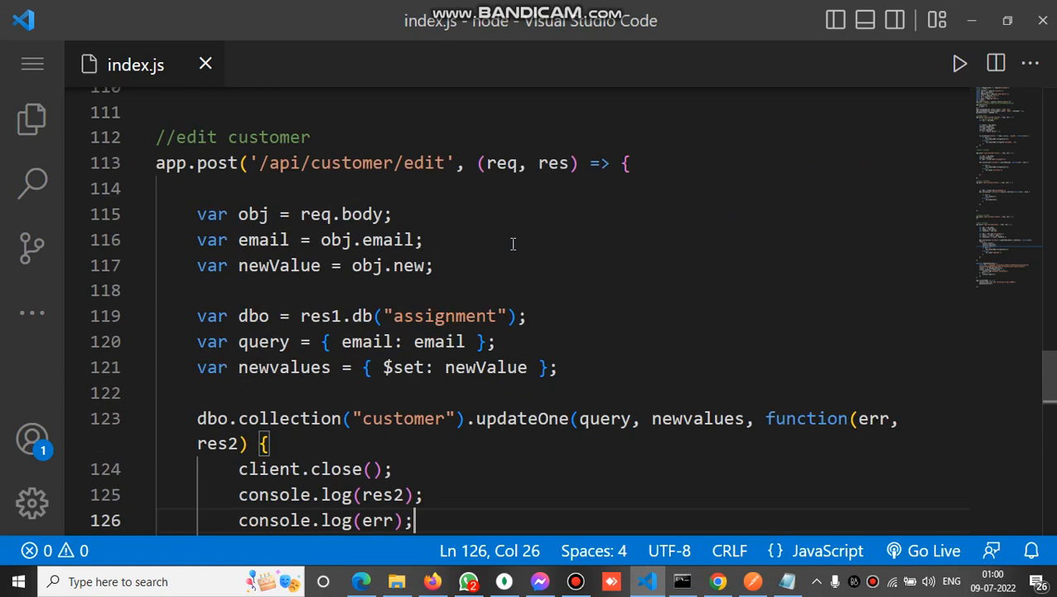
{"action": "scroll", "scroll_direction": "down", "scroll_amount": 3}
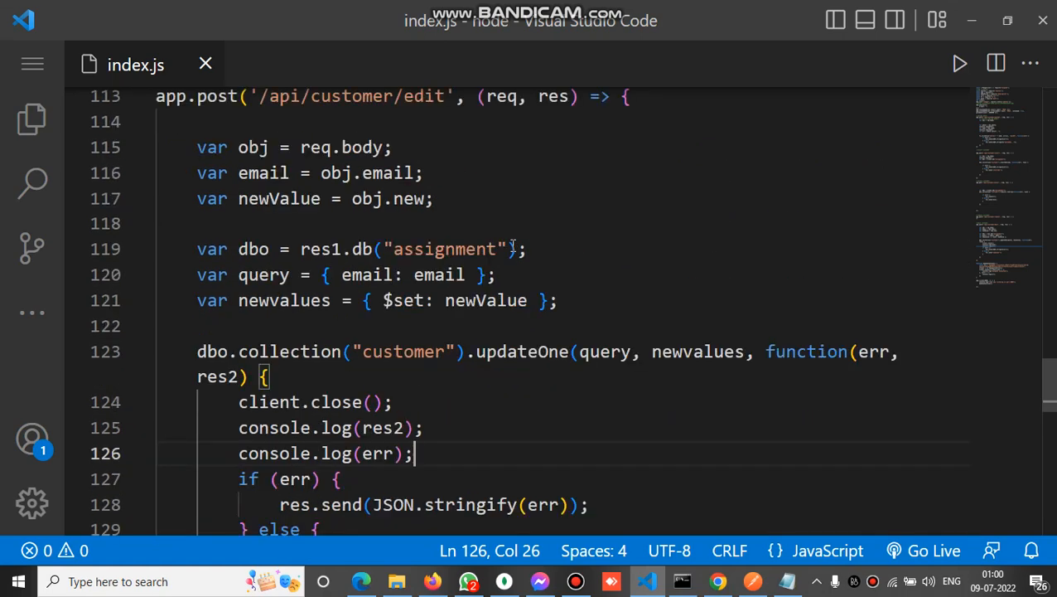
{"action": "scroll", "scroll_direction": "down", "scroll_amount": 3}
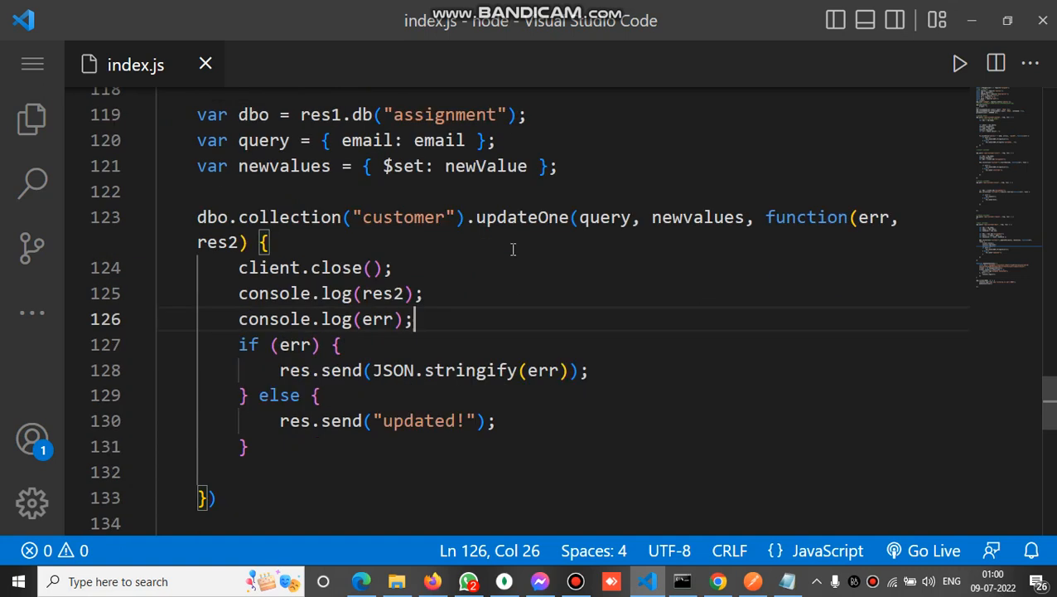
{"action": "left_click", "coordinate": [394, 268]}
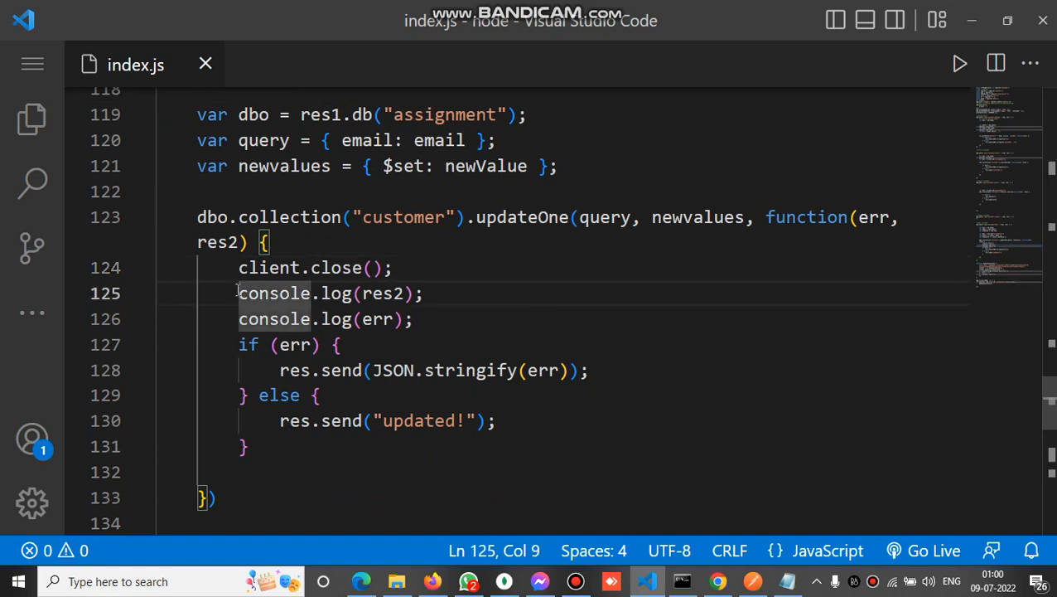
{"action": "left_click", "coordinate": [239, 267]}
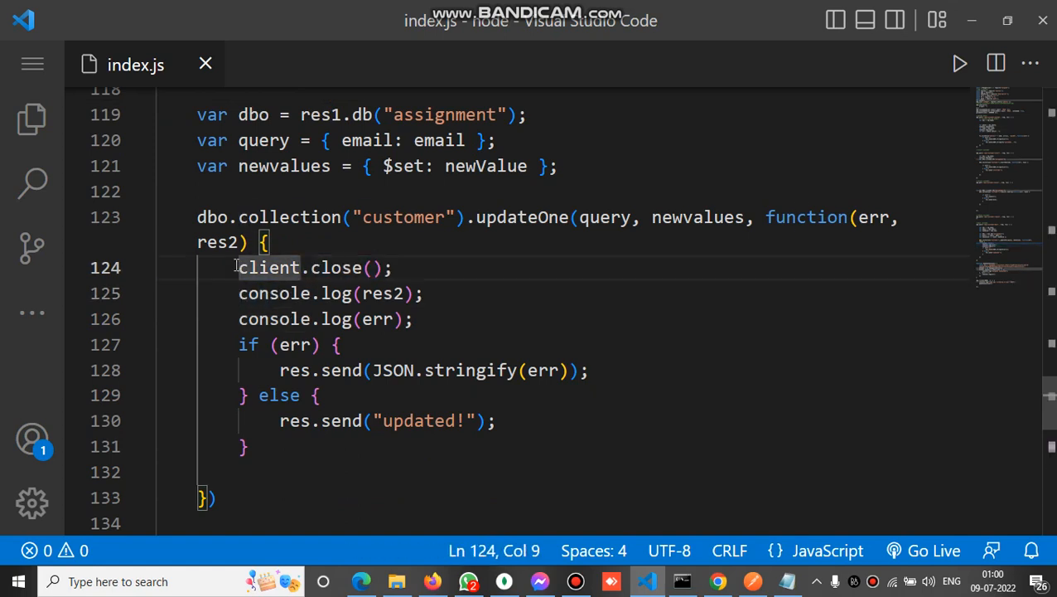
{"action": "left_click_drag", "start_coordinate": [239, 267], "coordinate": [413, 318]}
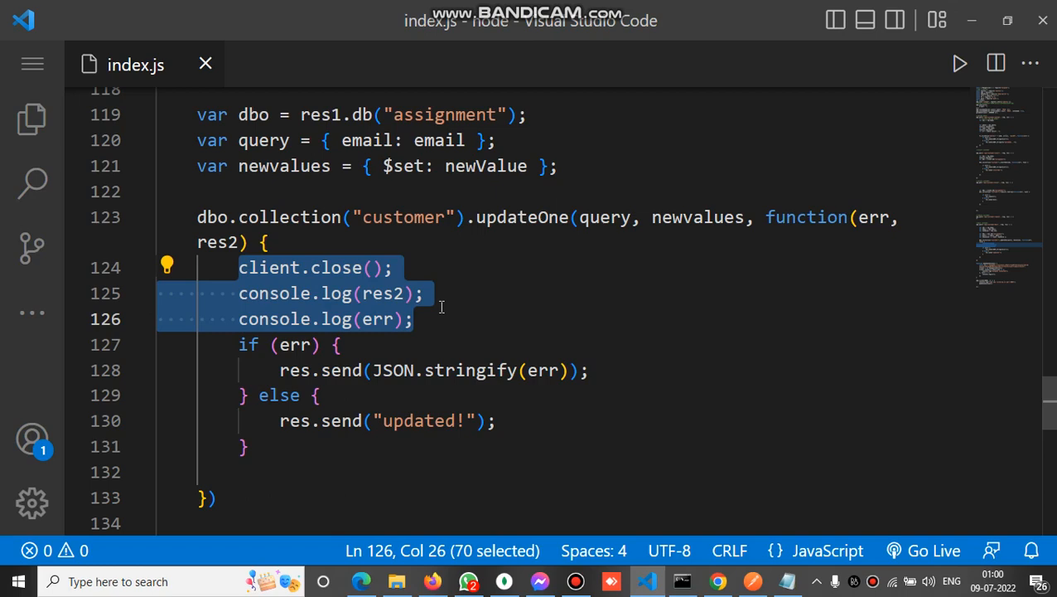
{"action": "key", "text": "Delete"}
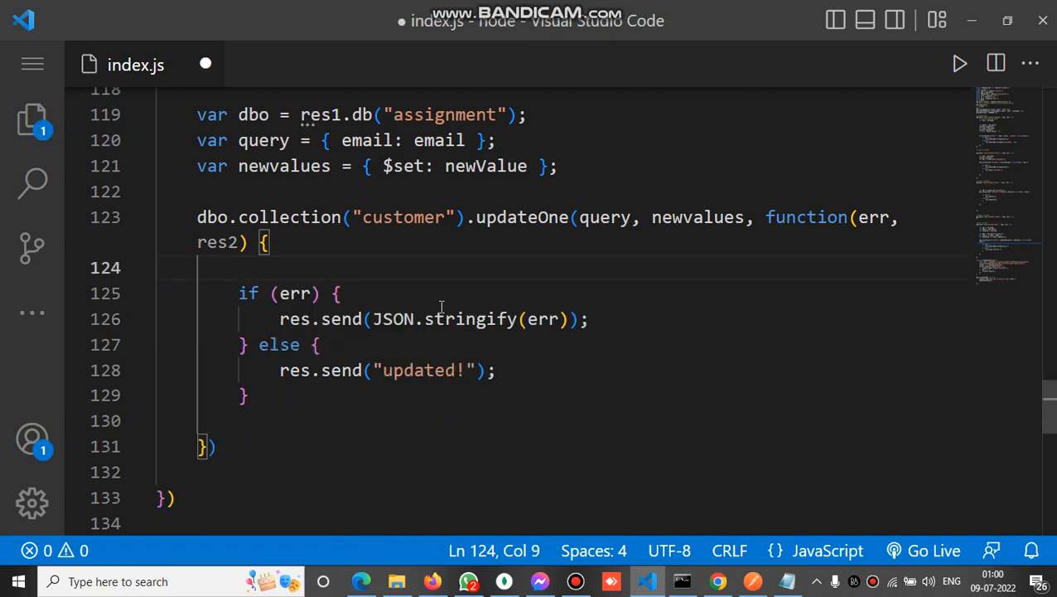
{"action": "scroll", "scroll_direction": "up", "scroll_amount": 3}
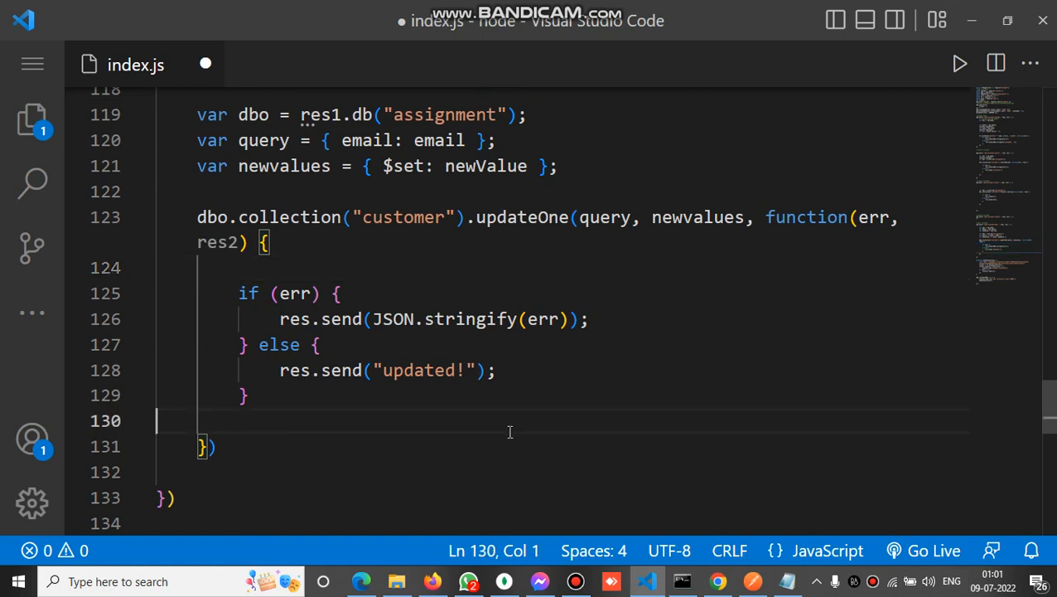
{"action": "mouse_move", "coordinate": [504, 430]}
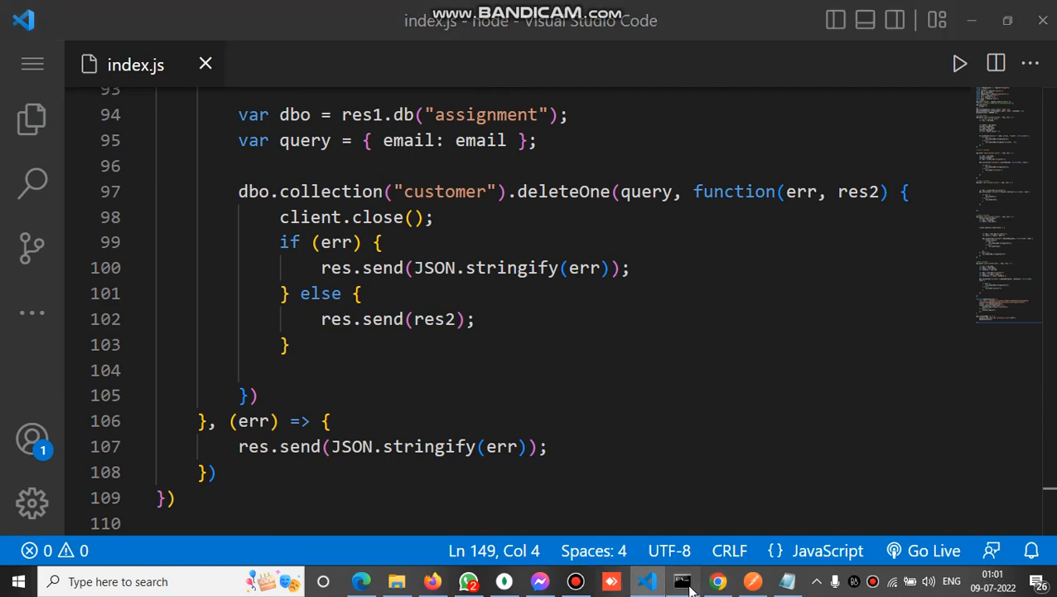
Resend the edit request and read the 'ReferenceError: res1 is not defined' in the server console.
{"action": "left_click", "coordinate": [681, 580]}
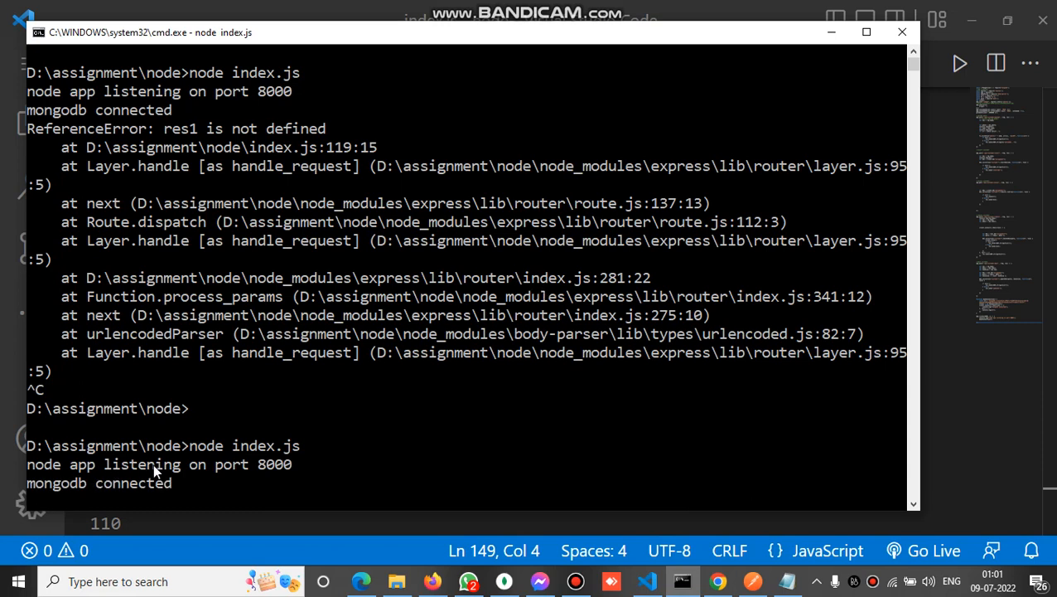
{"action": "mouse_move", "coordinate": [274, 477]}
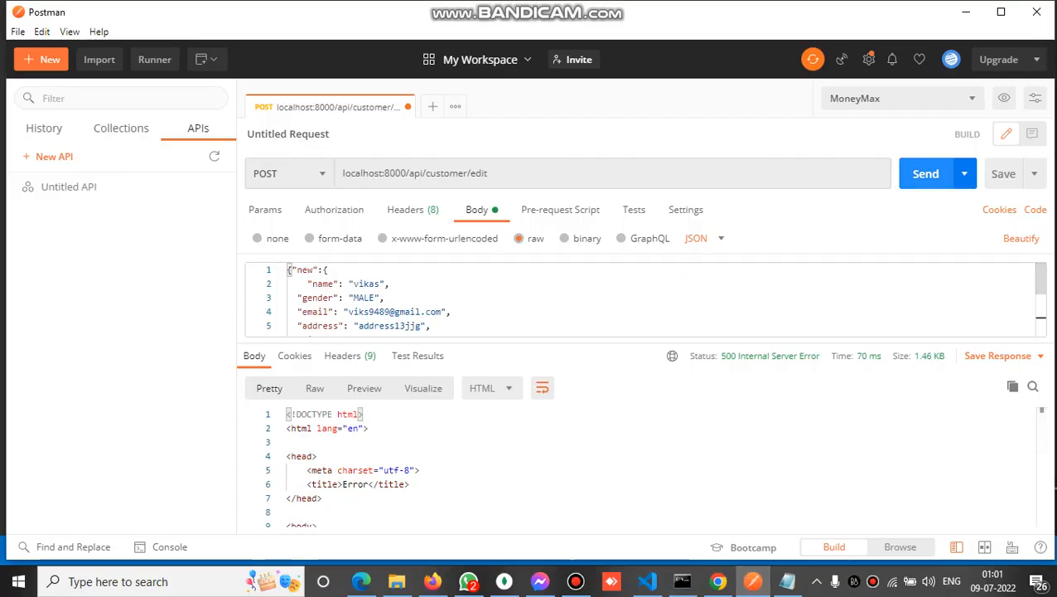
{"action": "left_click", "coordinate": [925, 174]}
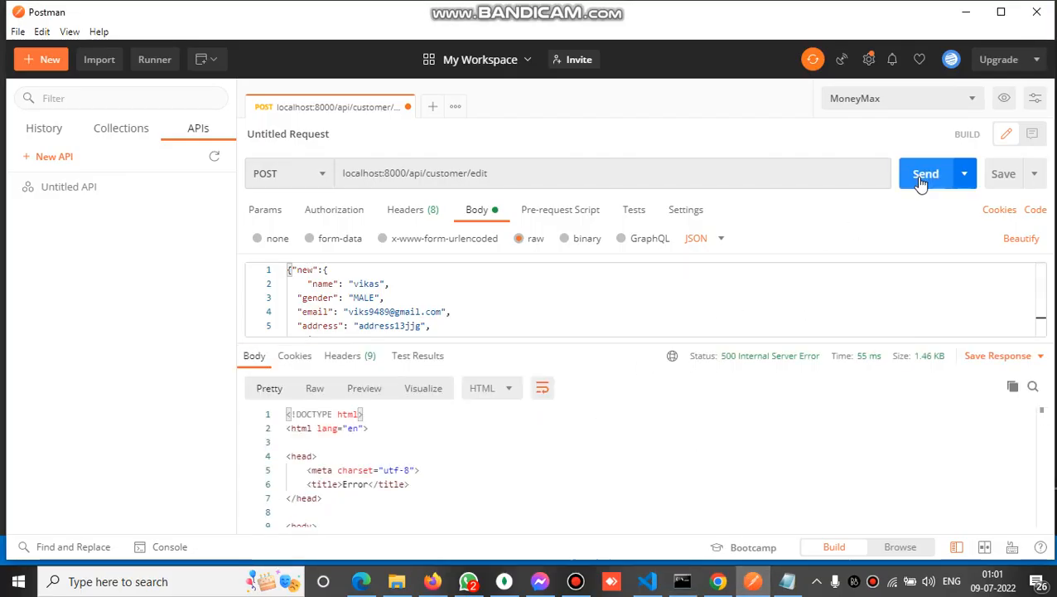
{"action": "scroll", "scroll_direction": "down", "scroll_amount": 3}
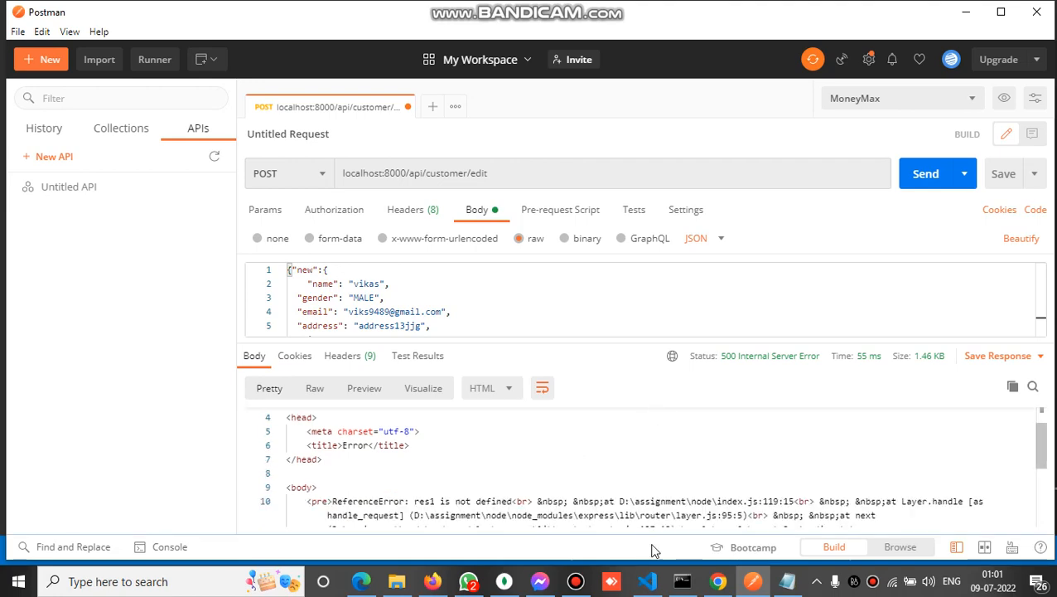
{"action": "left_click", "coordinate": [681, 580]}
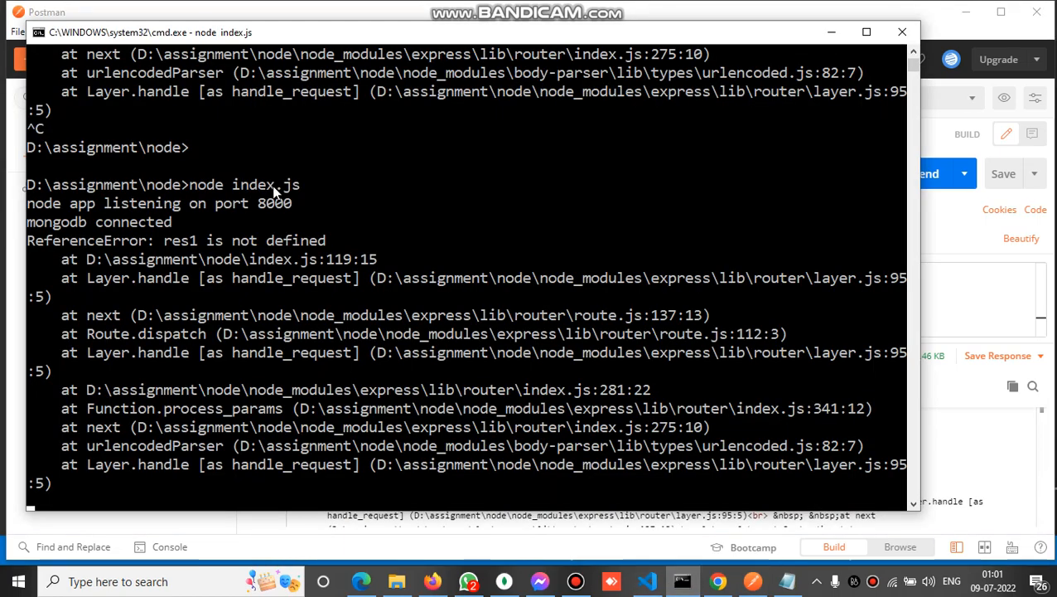
{"action": "mouse_move", "coordinate": [313, 272]}
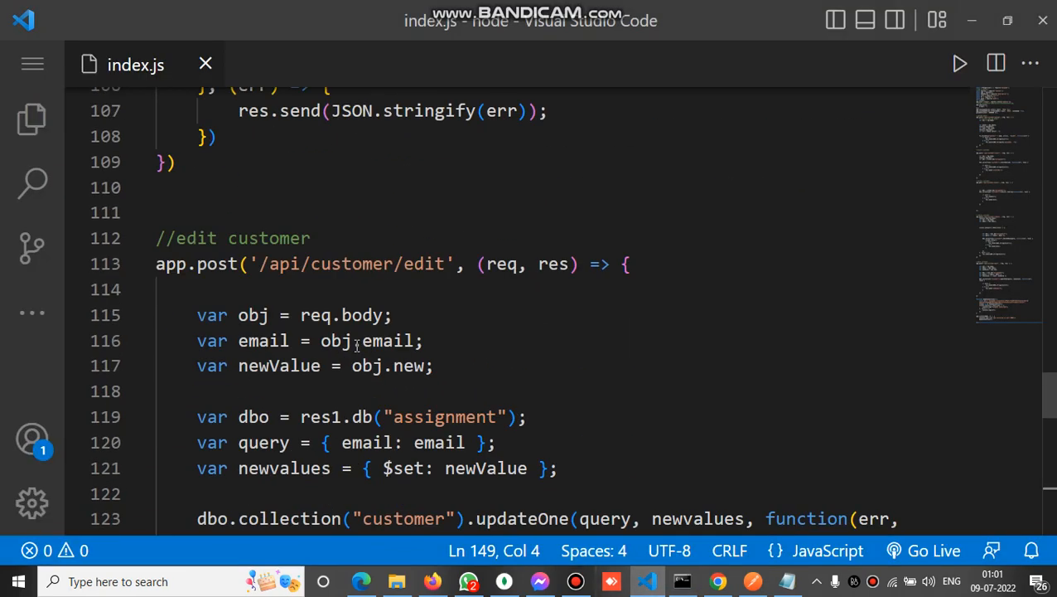
Replace res1 with client on line 119 of the edit-customer route and save index.js.
{"action": "scroll", "scroll_direction": "up", "scroll_amount": 3}
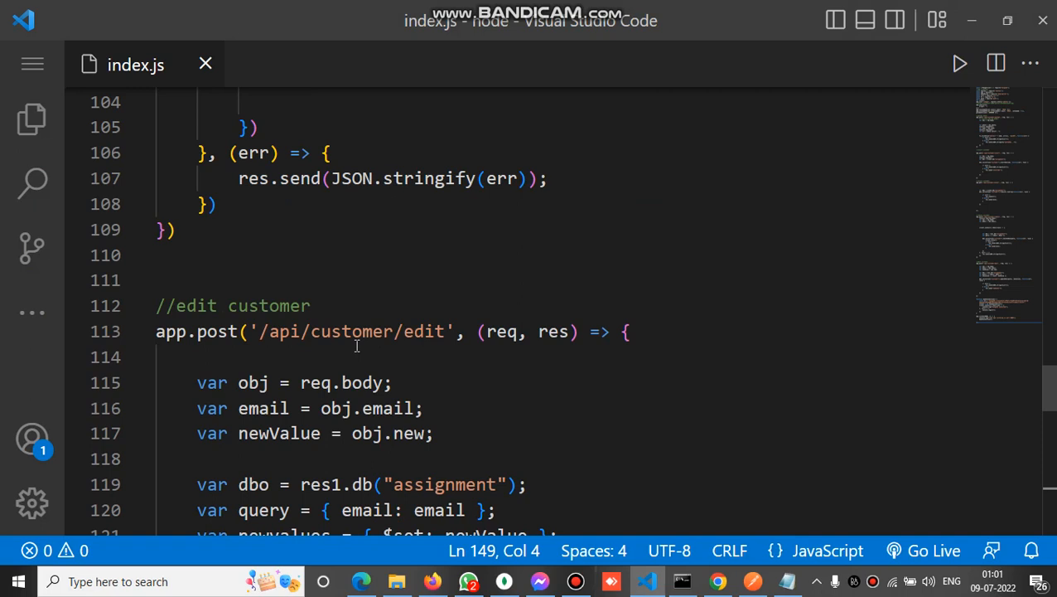
{"action": "scroll", "scroll_direction": "down", "scroll_amount": 3}
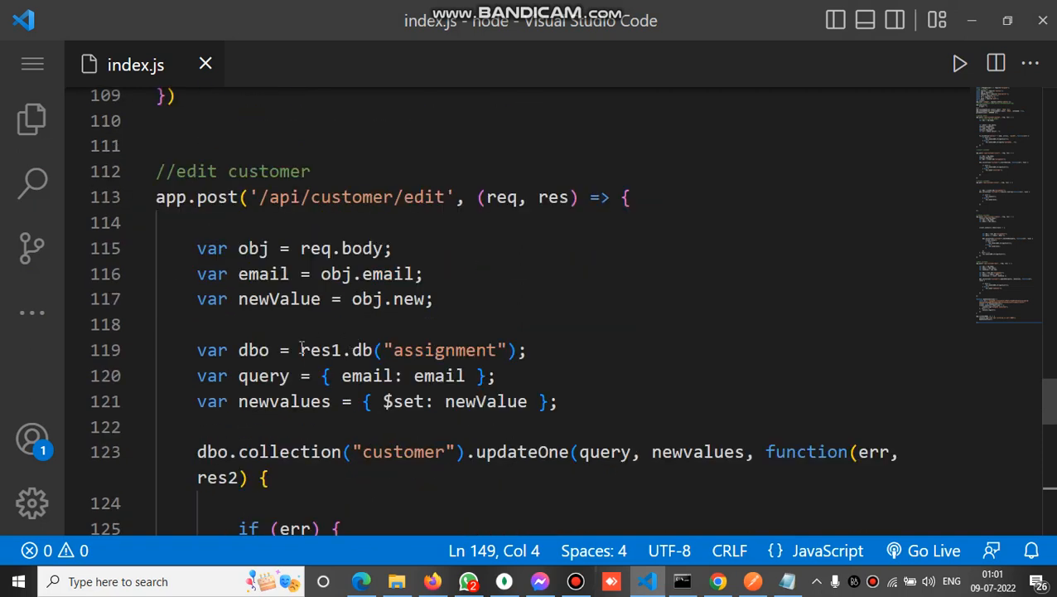
{"action": "left_click", "coordinate": [393, 249]}
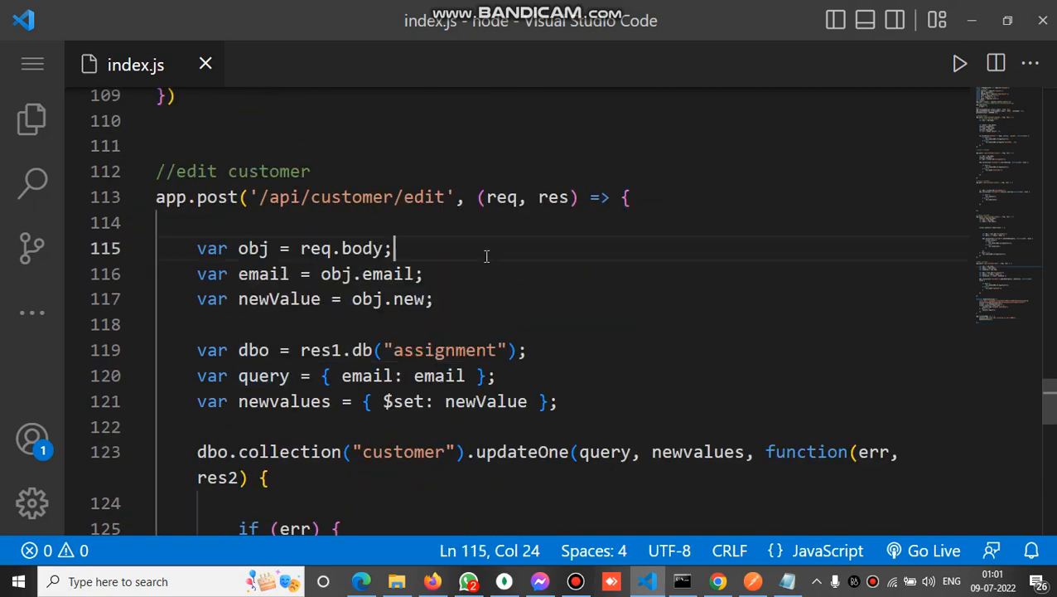
{"action": "left_click", "coordinate": [343, 350]}
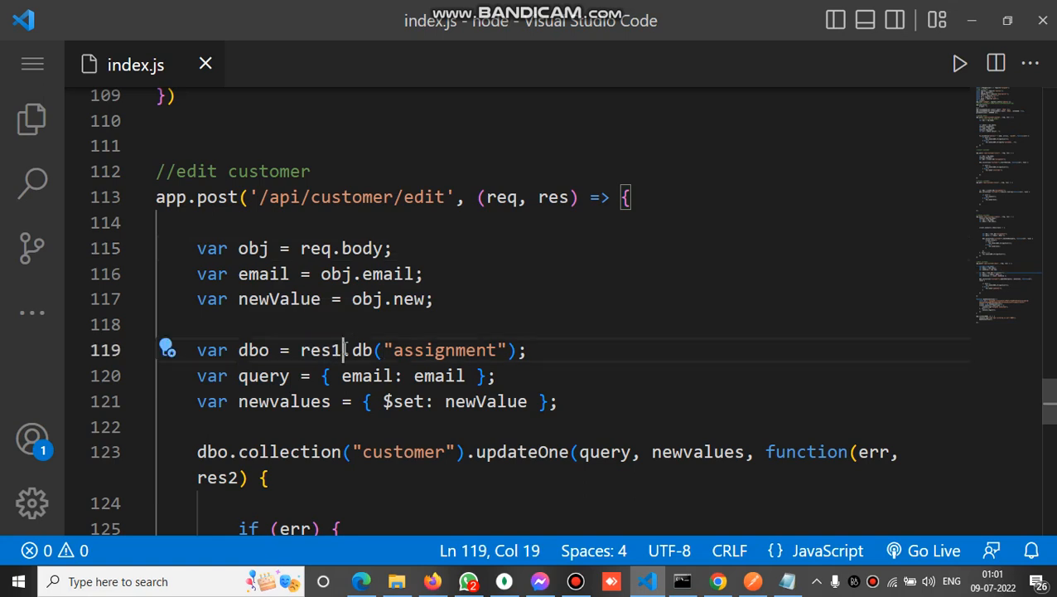
{"action": "mouse_move", "coordinate": [471, 278]}
{"action": "type", "text": "c"}
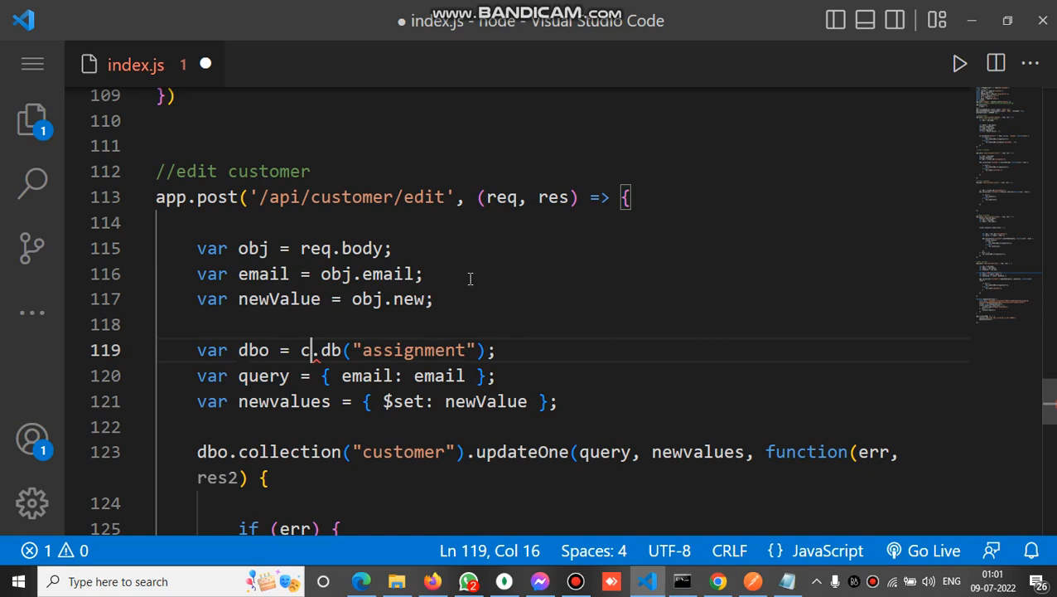
{"action": "type", "text": "lient"}
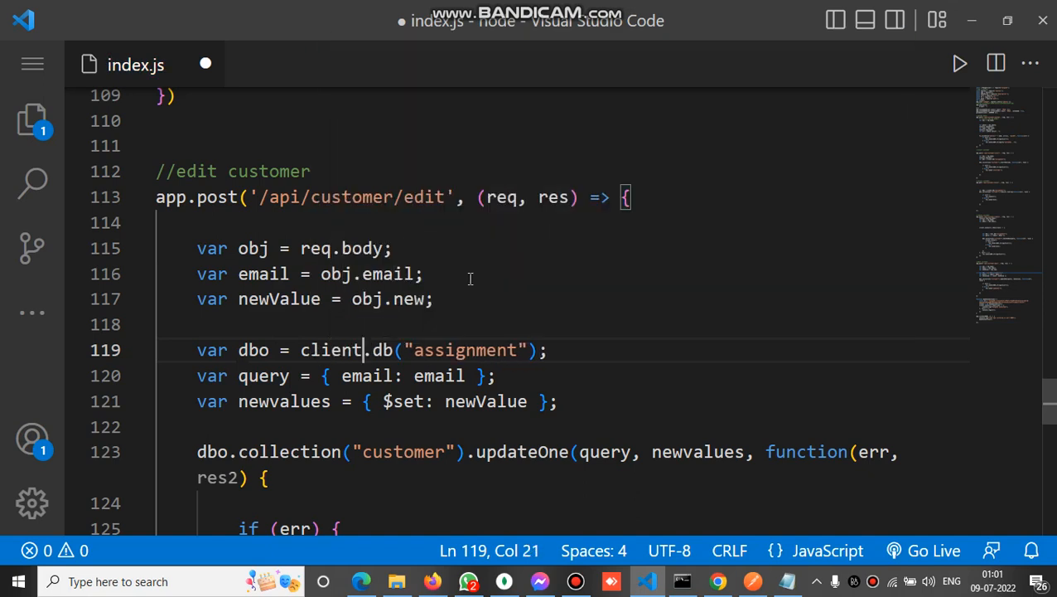
{"action": "key", "text": "ctrl+s"}
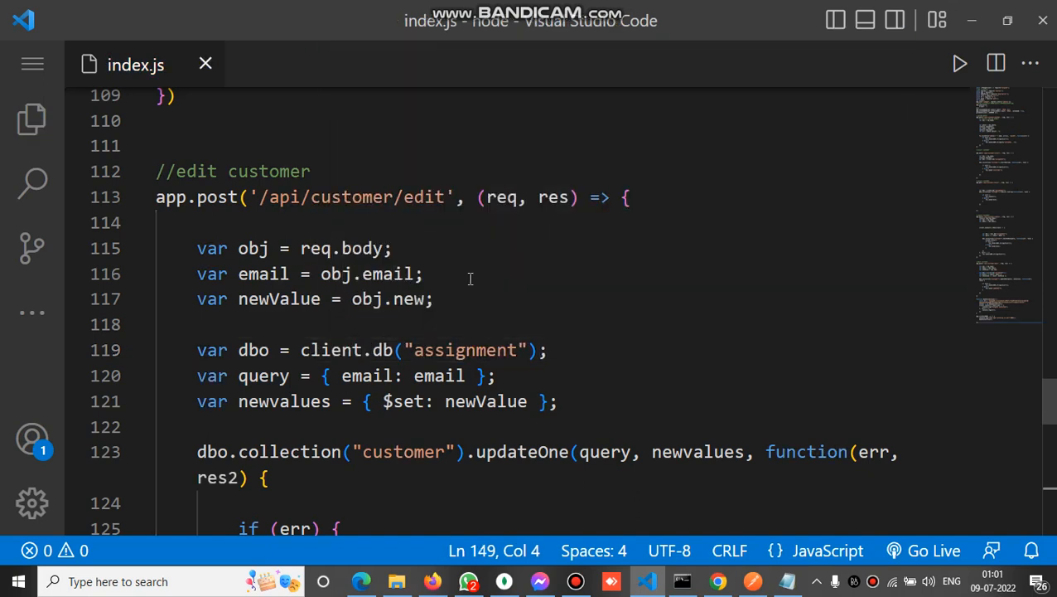
{"action": "left_click", "coordinate": [434, 299]}
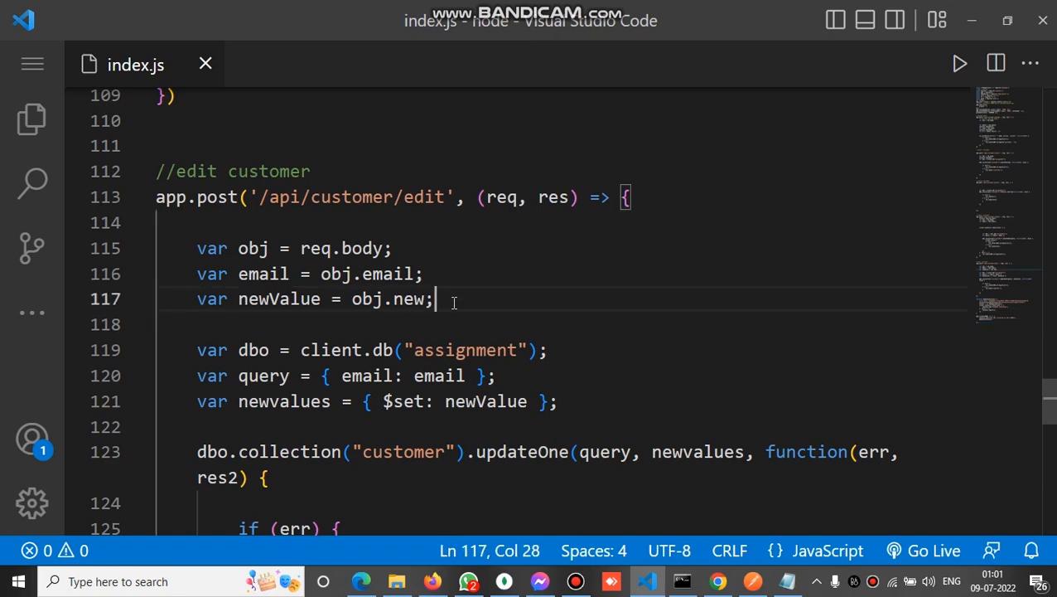
{"action": "mouse_move", "coordinate": [753, 579]}
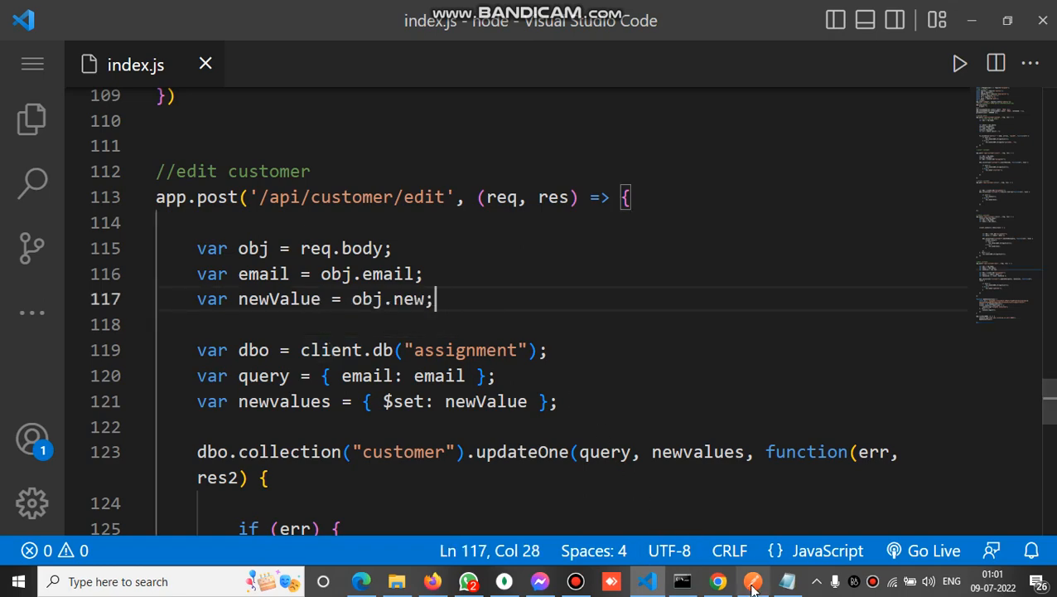
{"action": "left_click", "coordinate": [681, 580]}
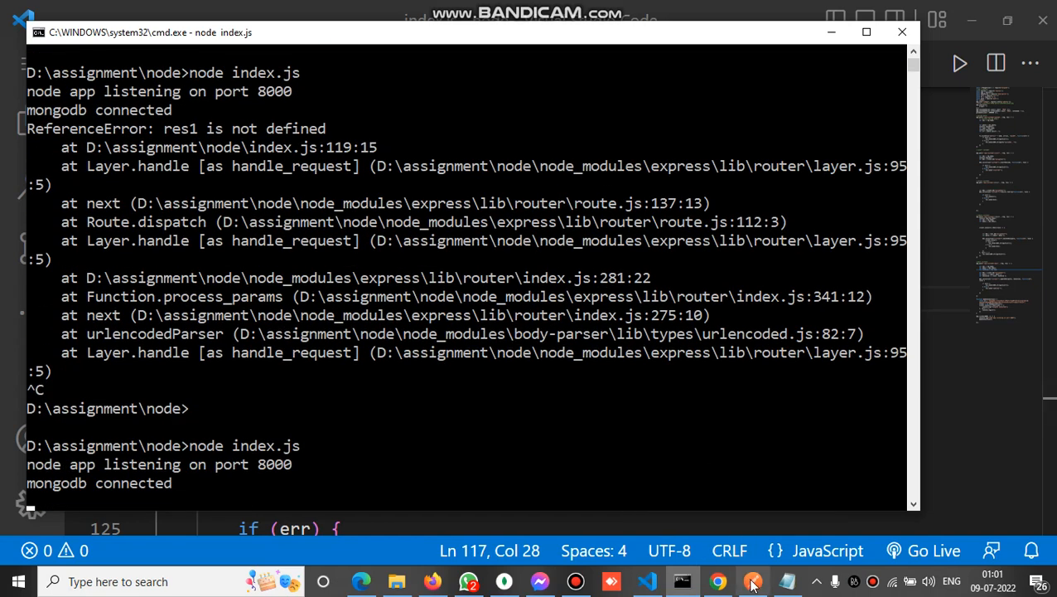
Resend the edit request for 200 OK and view the updated vikas document in MongoDB Compass.
{"action": "left_click", "coordinate": [753, 580]}
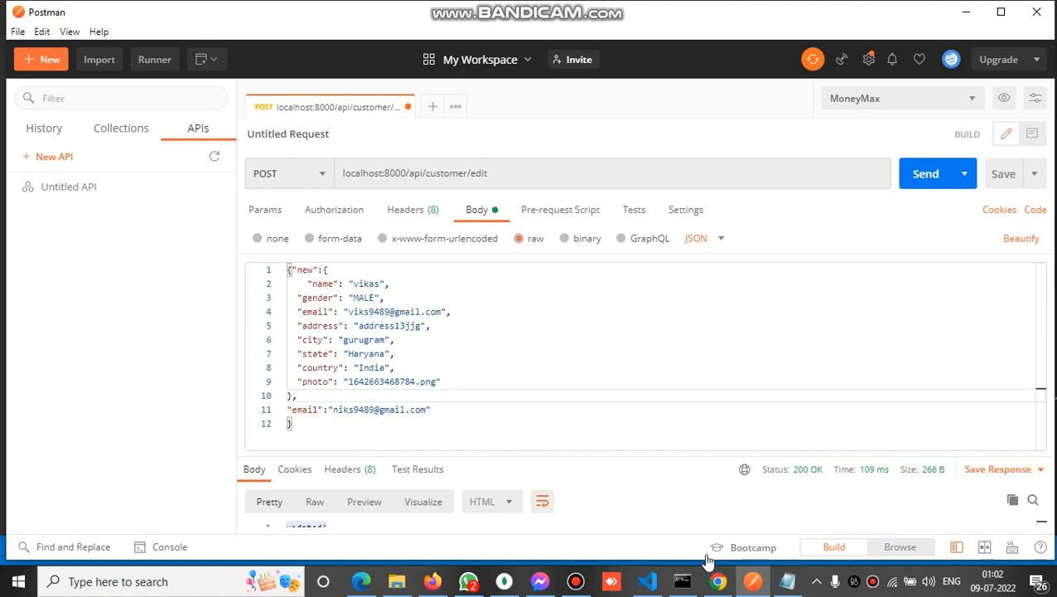
{"action": "left_click", "coordinate": [681, 580]}
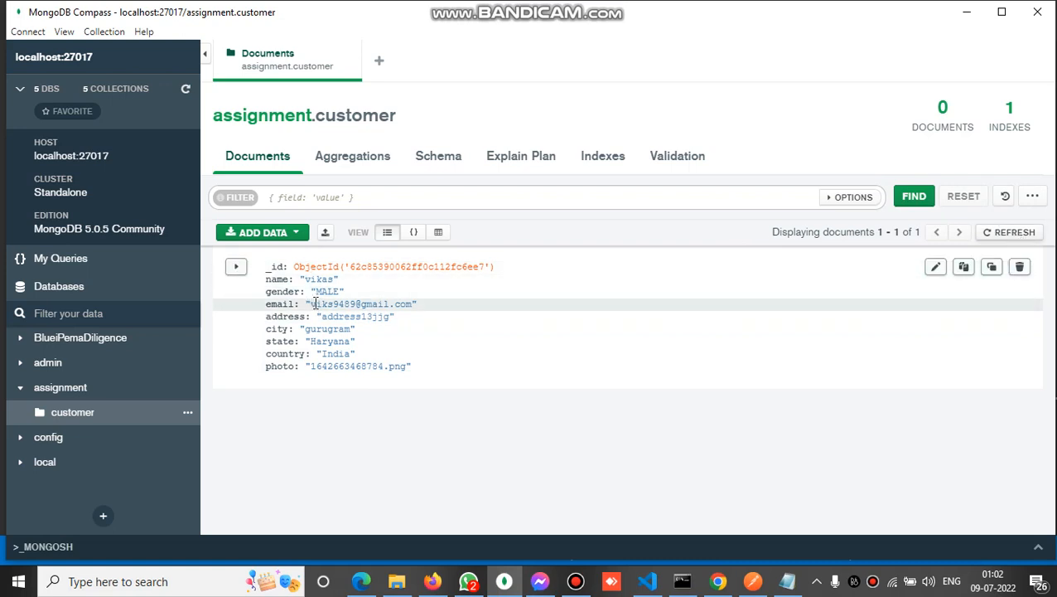
{"action": "double_click", "coordinate": [331, 303]}
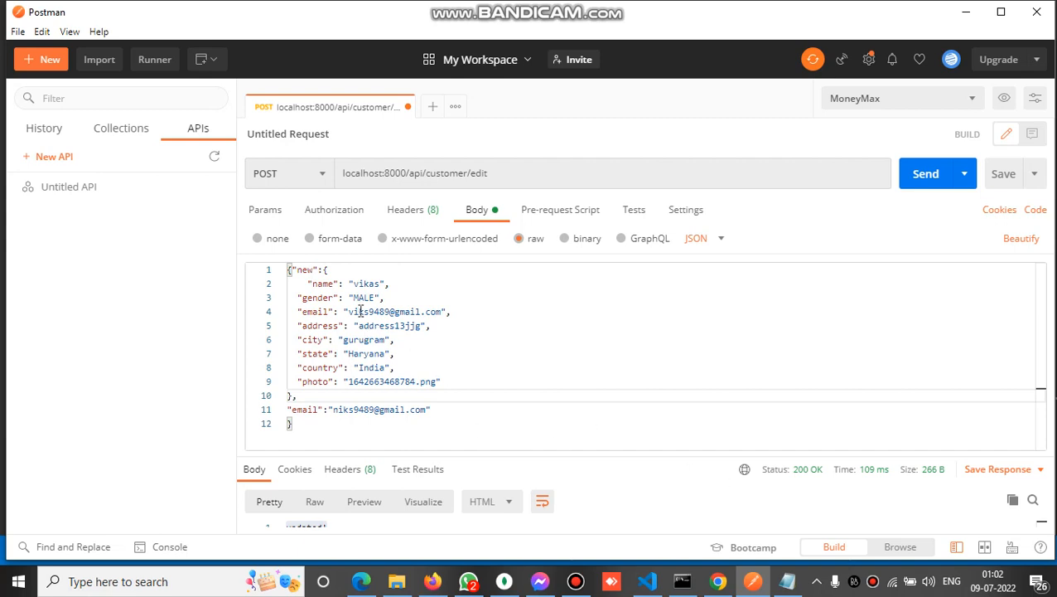
{"action": "mouse_move", "coordinate": [658, 534]}
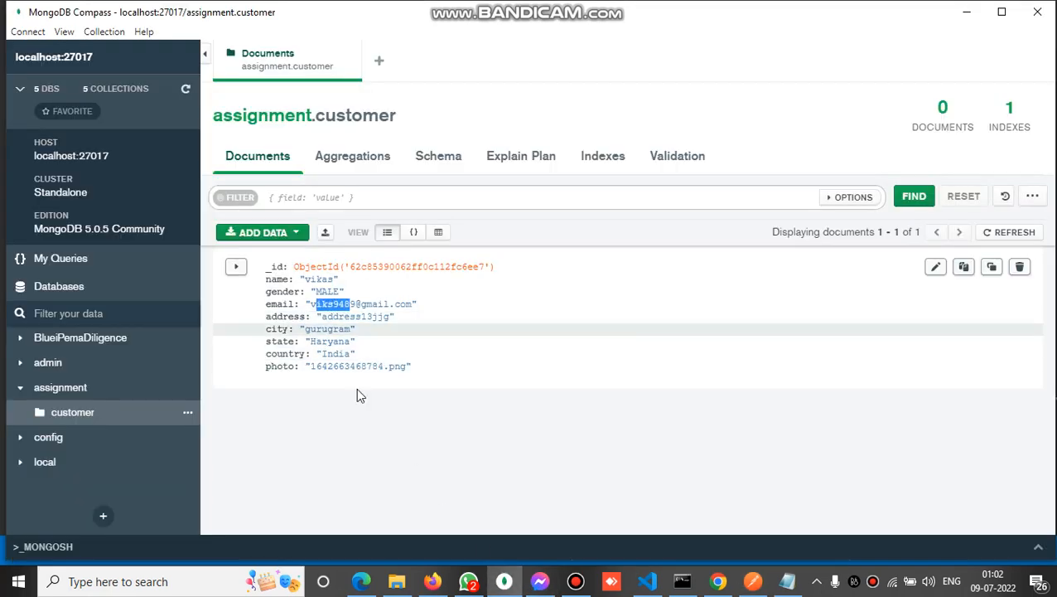
{"action": "mouse_move", "coordinate": [395, 302]}
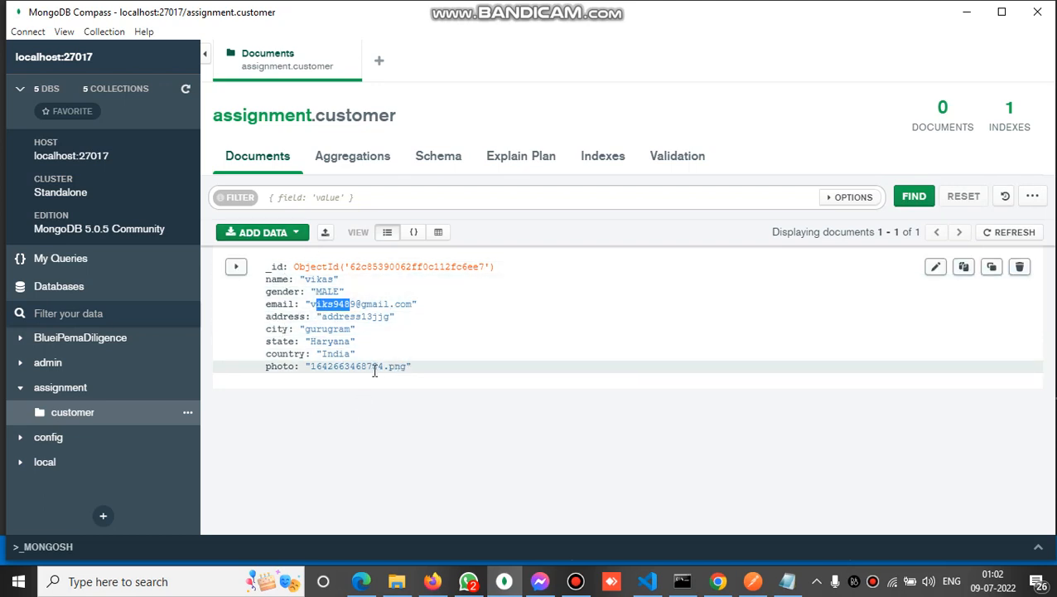
{"action": "mouse_move", "coordinate": [373, 367]}
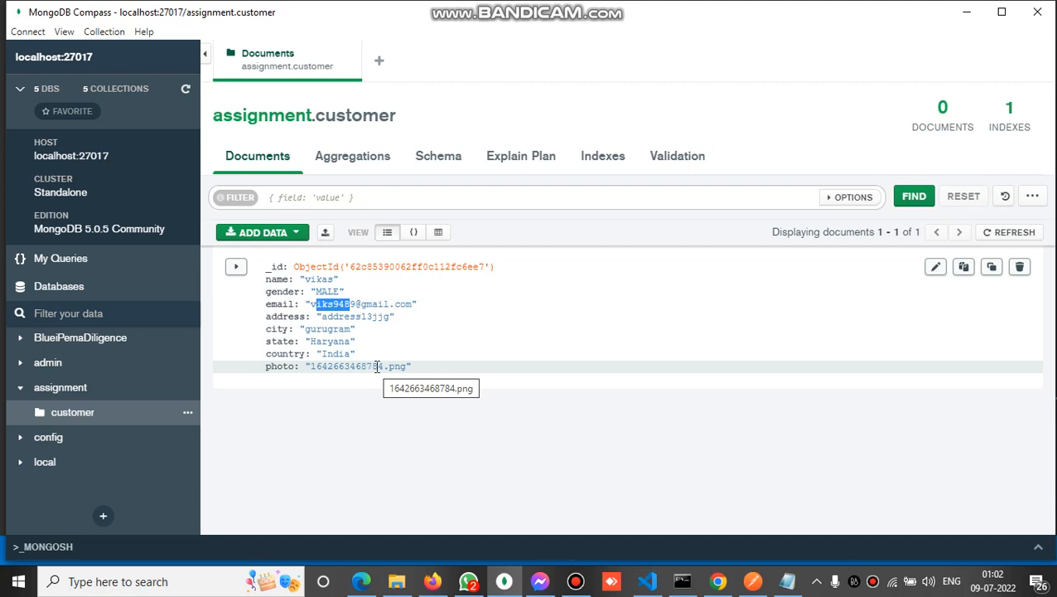
{"action": "mouse_move", "coordinate": [650, 461]}
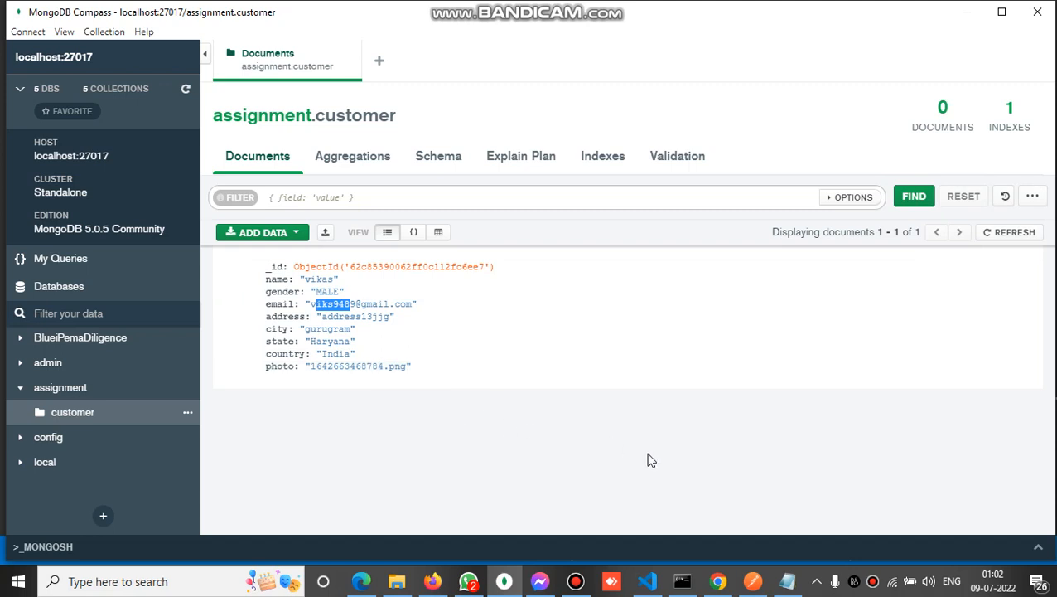
{"action": "mouse_move", "coordinate": [681, 580]}
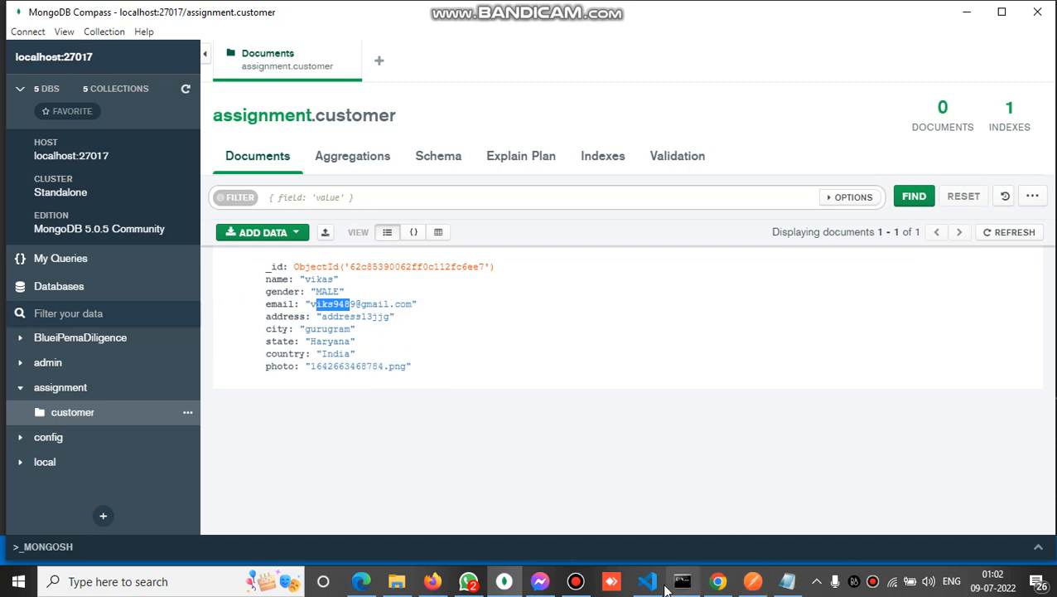
{"action": "left_click", "coordinate": [646, 580]}
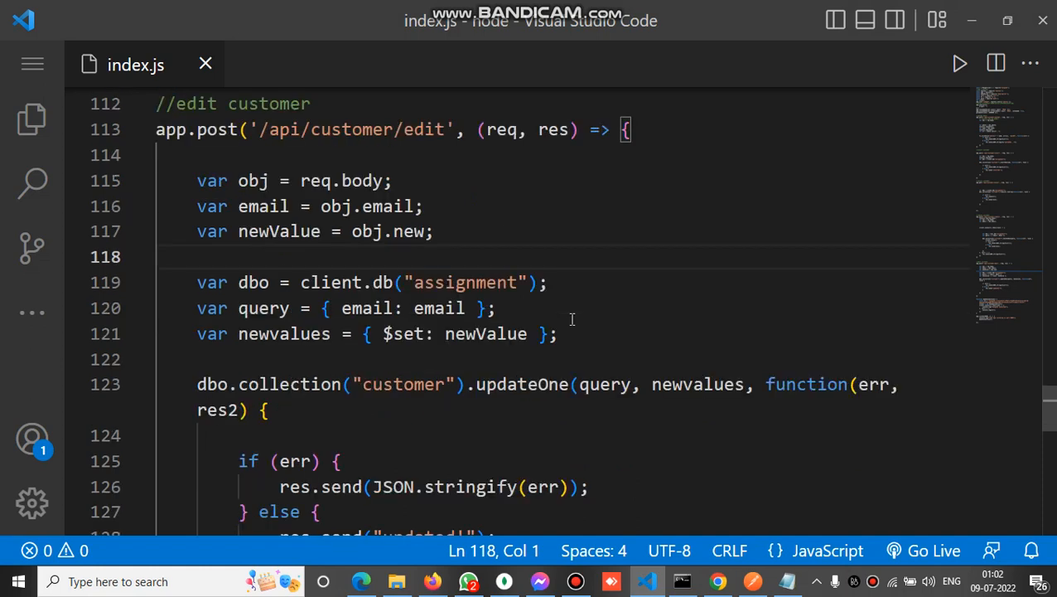
{"action": "mouse_move", "coordinate": [360, 174]}
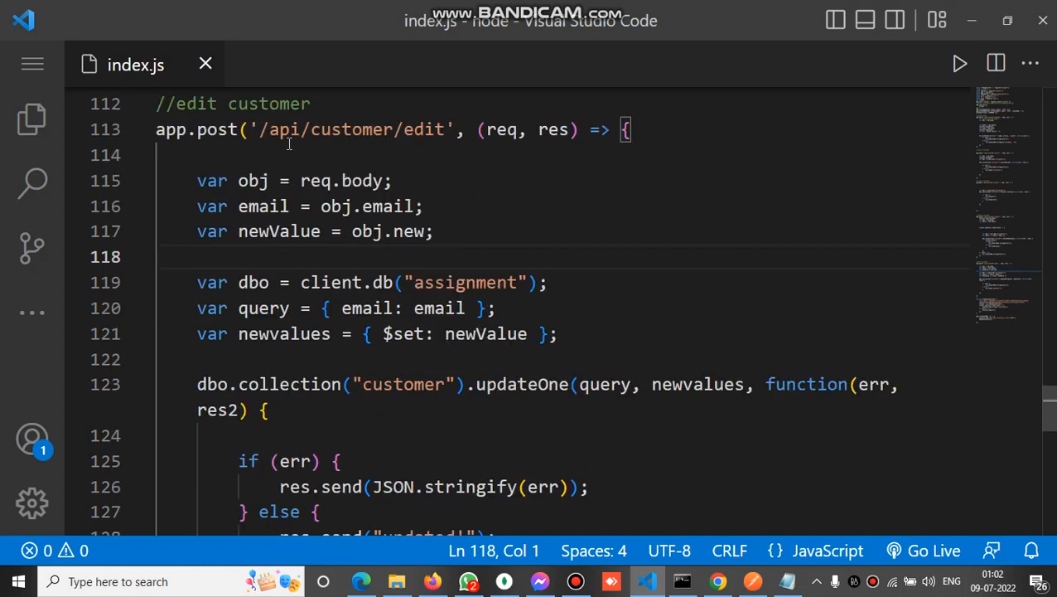
{"action": "mouse_move", "coordinate": [416, 132]}
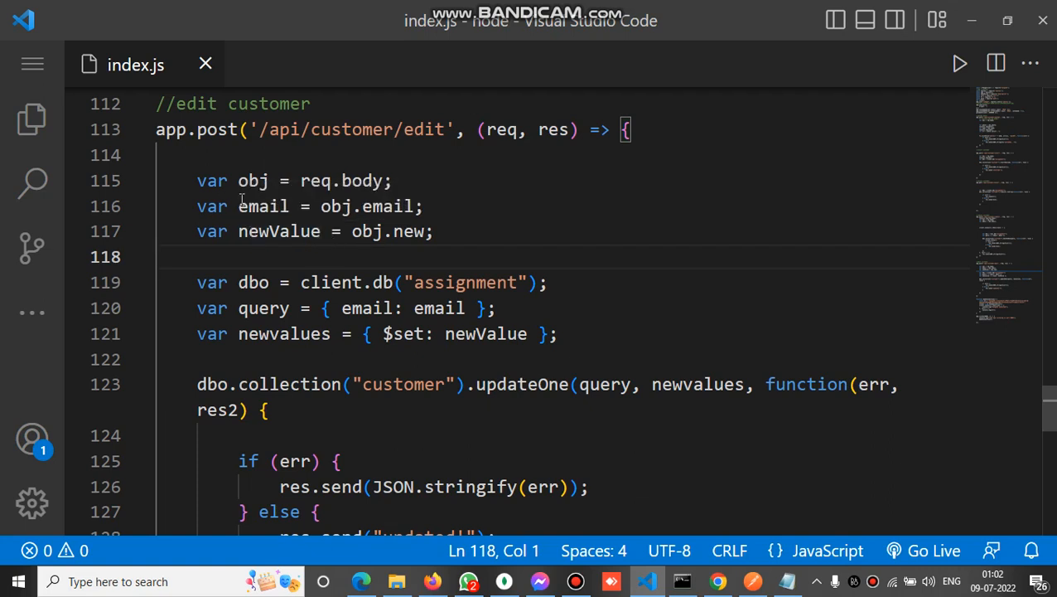
{"action": "left_click", "coordinate": [242, 205]}
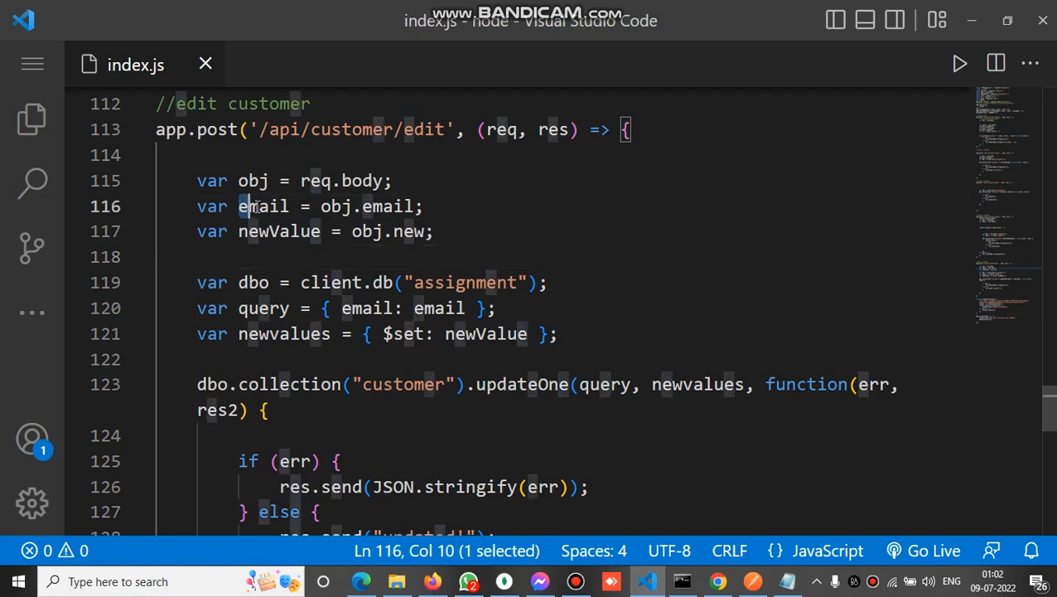
{"action": "double_click", "coordinate": [263, 205]}
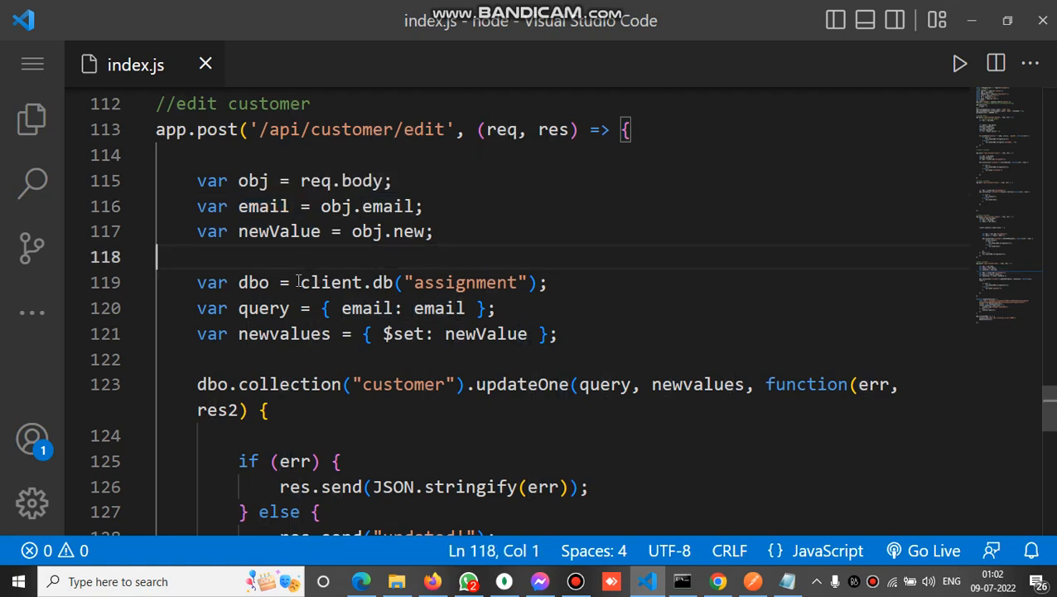
{"action": "left_click", "coordinate": [307, 282]}
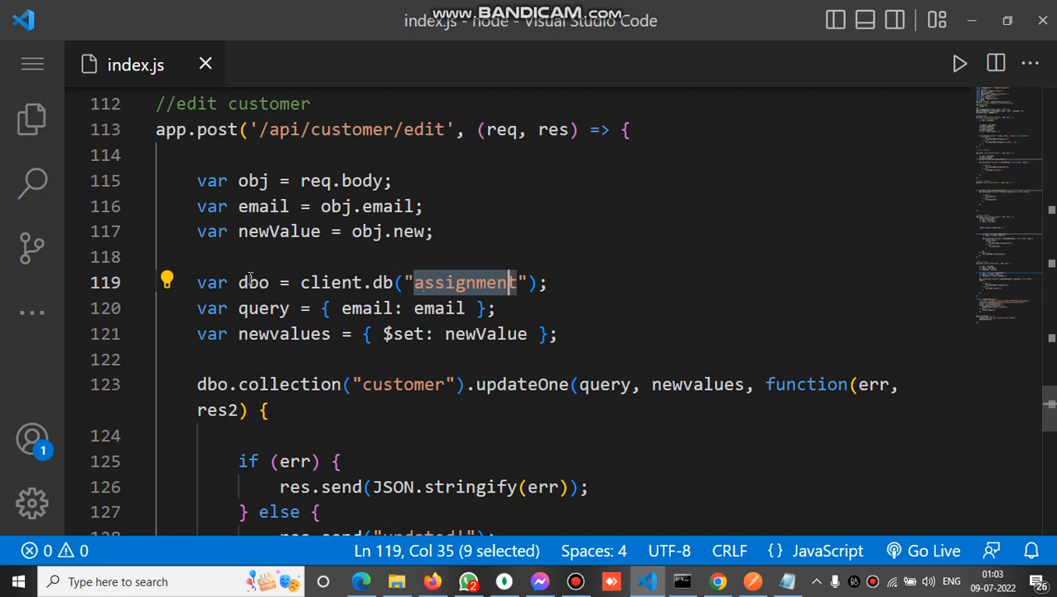
{"action": "double_click", "coordinate": [252, 282]}
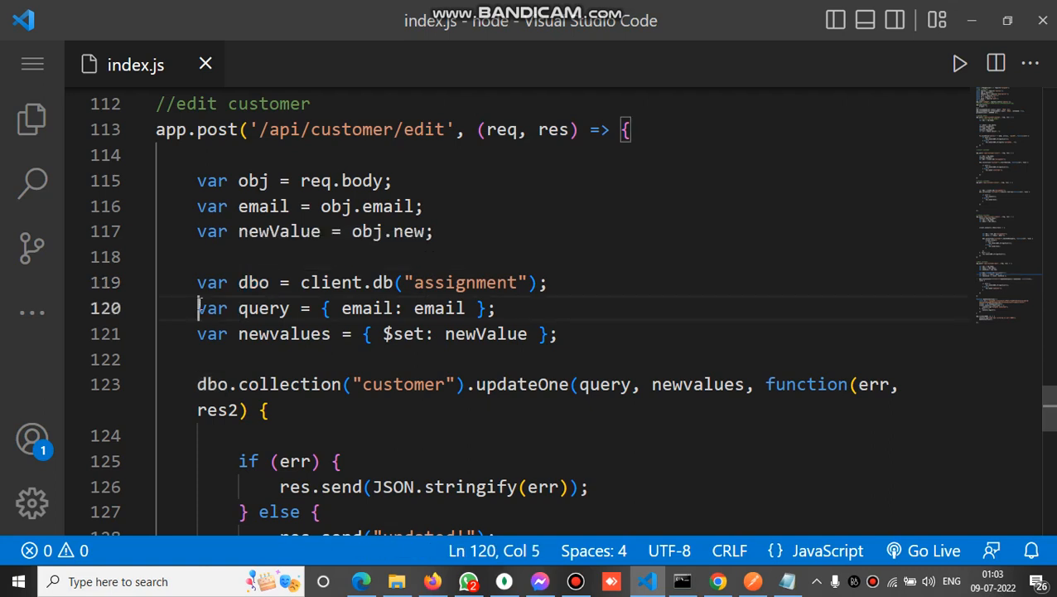
{"action": "left_click_drag", "start_coordinate": [197, 307], "coordinate": [427, 333]}
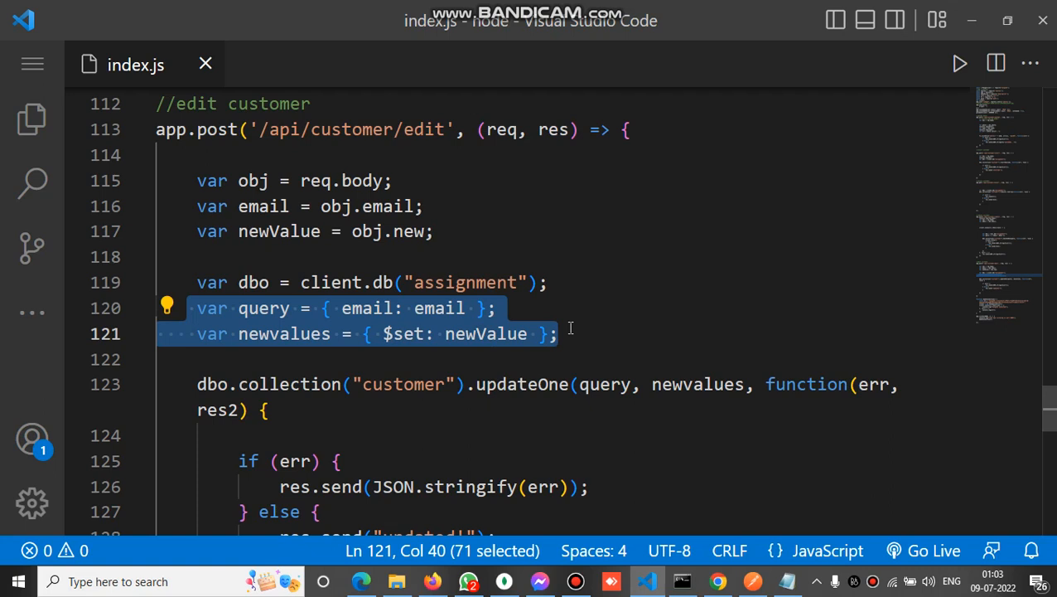
{"action": "left_click", "coordinate": [326, 306]}
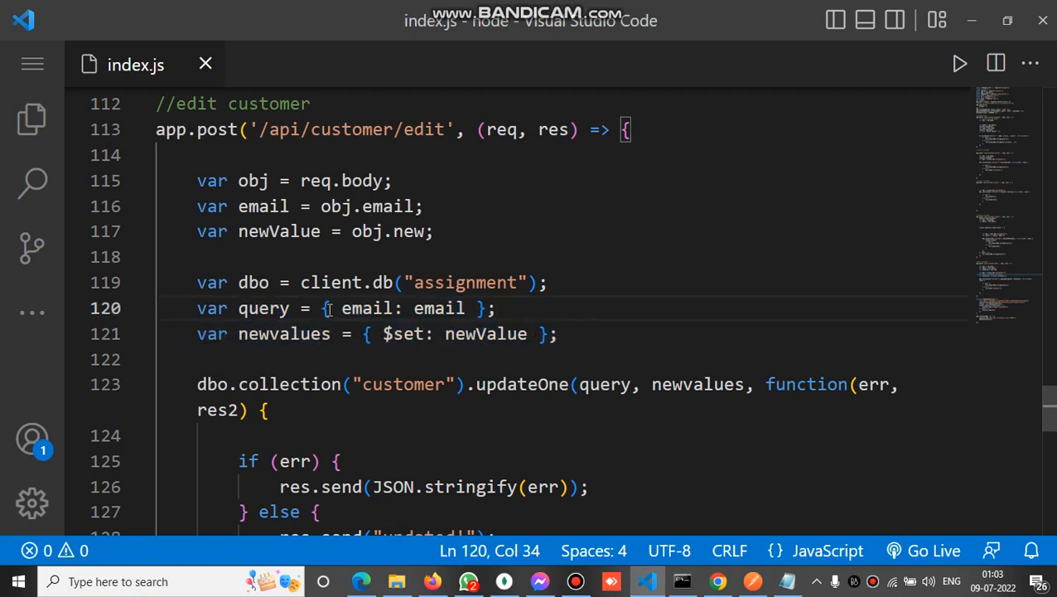
{"action": "mouse_move", "coordinate": [341, 306]}
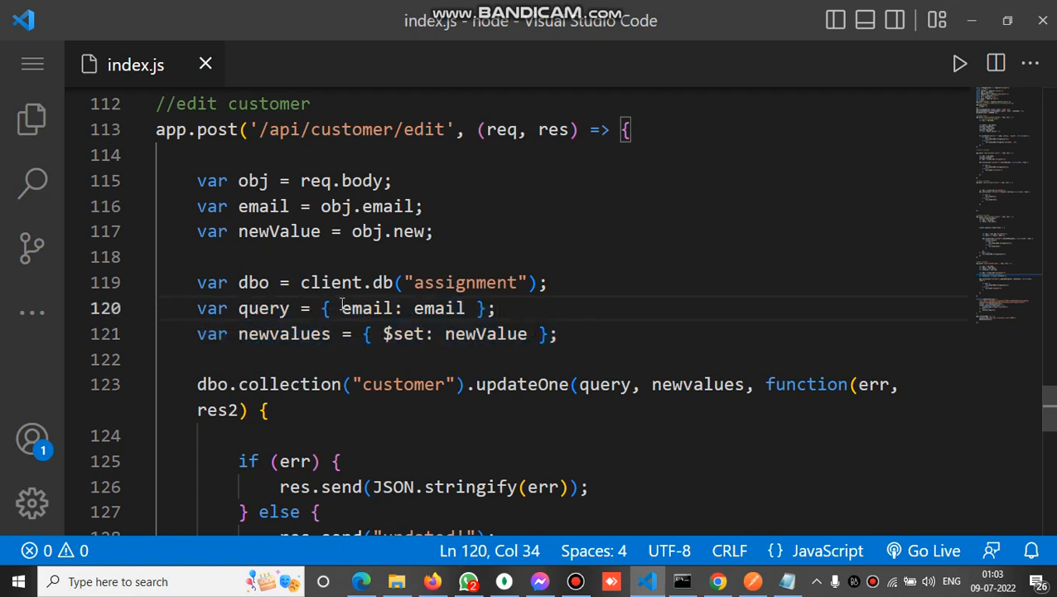
{"action": "double_click", "coordinate": [365, 307]}
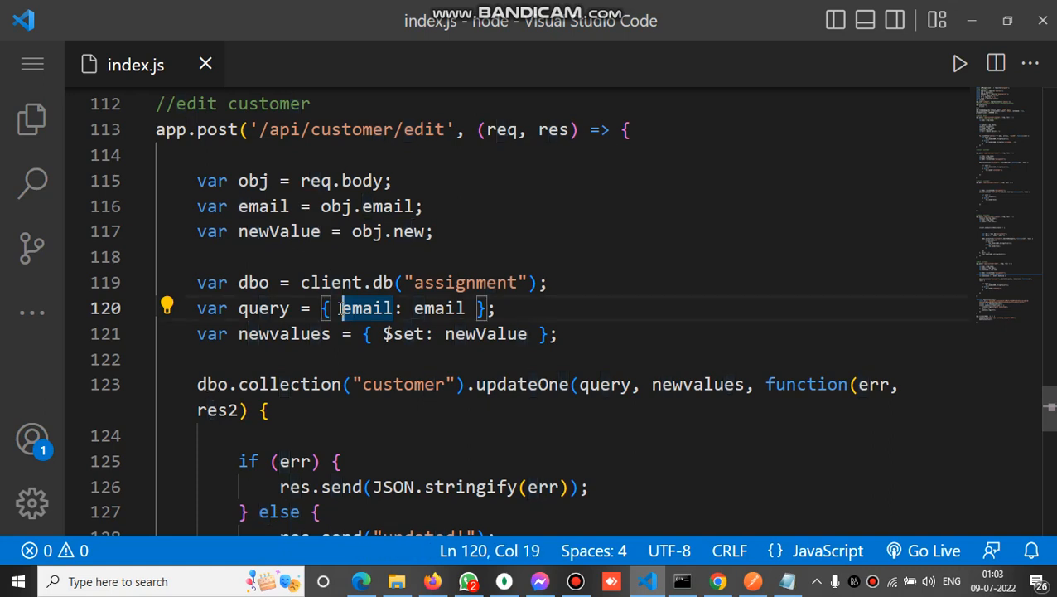
{"action": "mouse_move", "coordinate": [387, 151]}
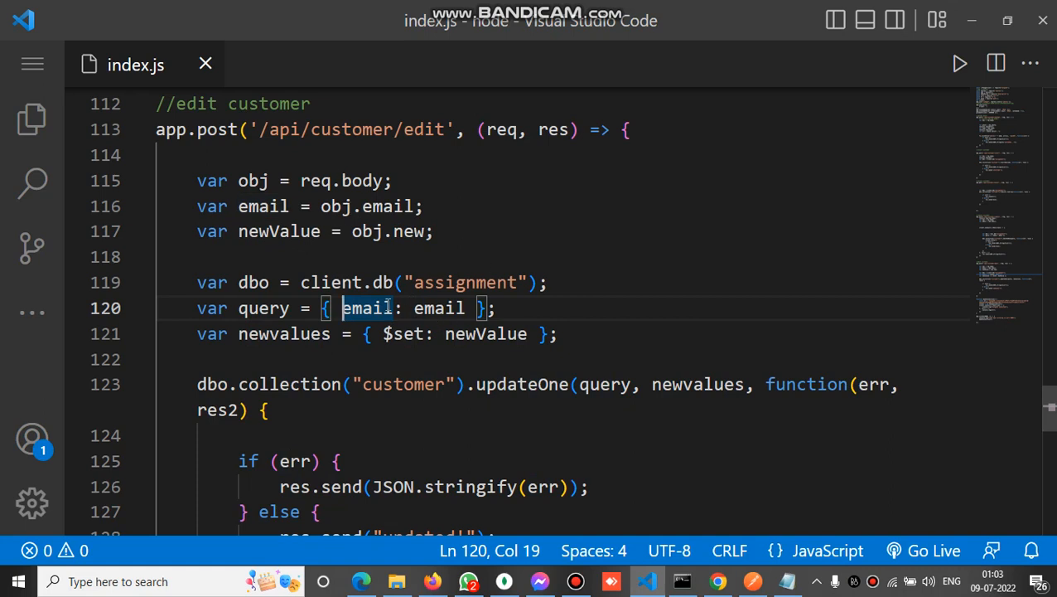
{"action": "mouse_move", "coordinate": [365, 306]}
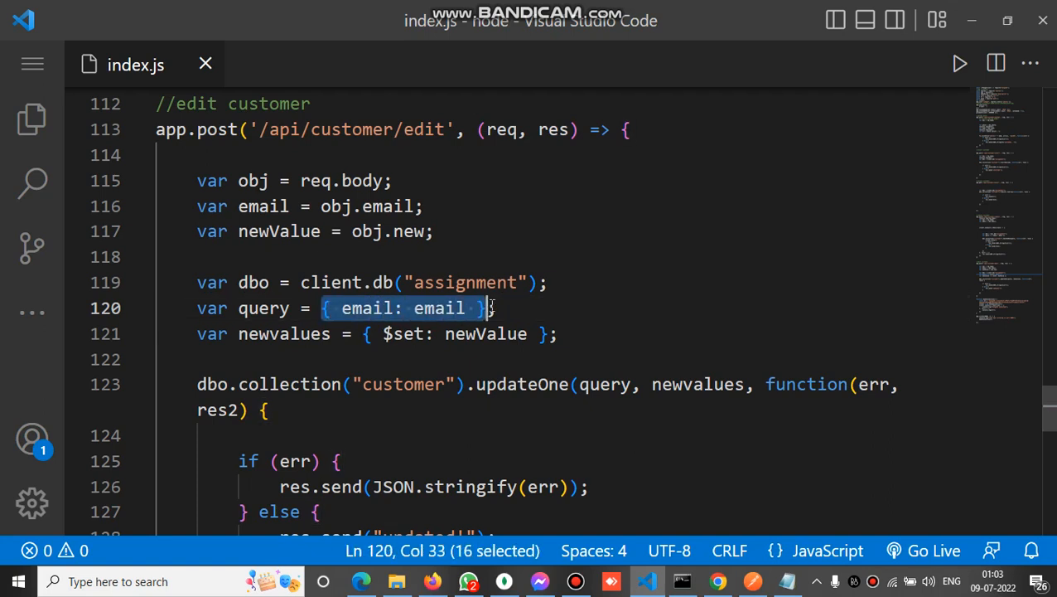
{"action": "left_click", "coordinate": [371, 333]}
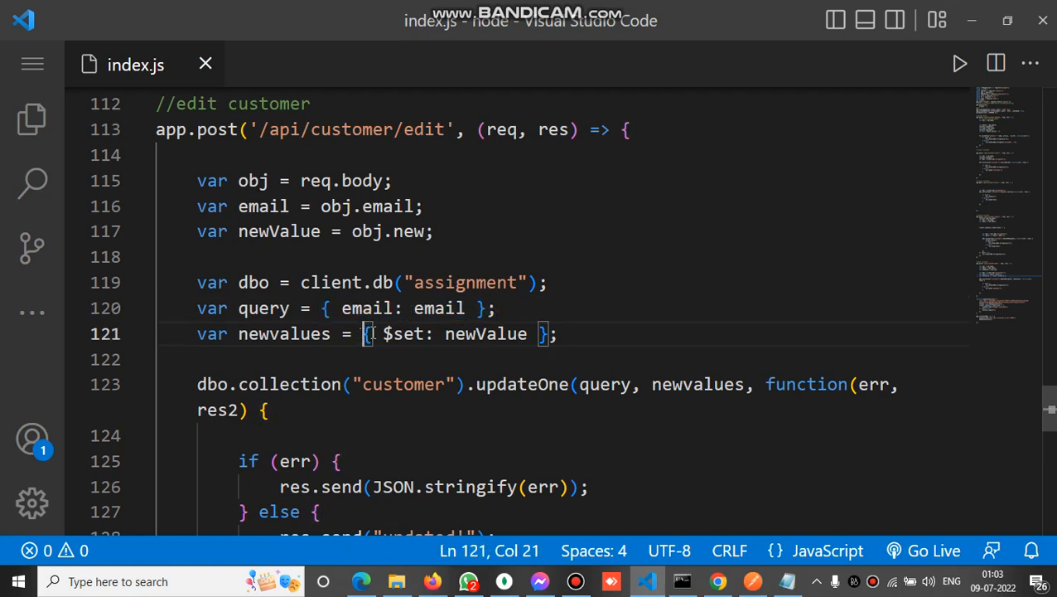
{"action": "left_click_drag", "start_coordinate": [364, 333], "coordinate": [560, 333]}
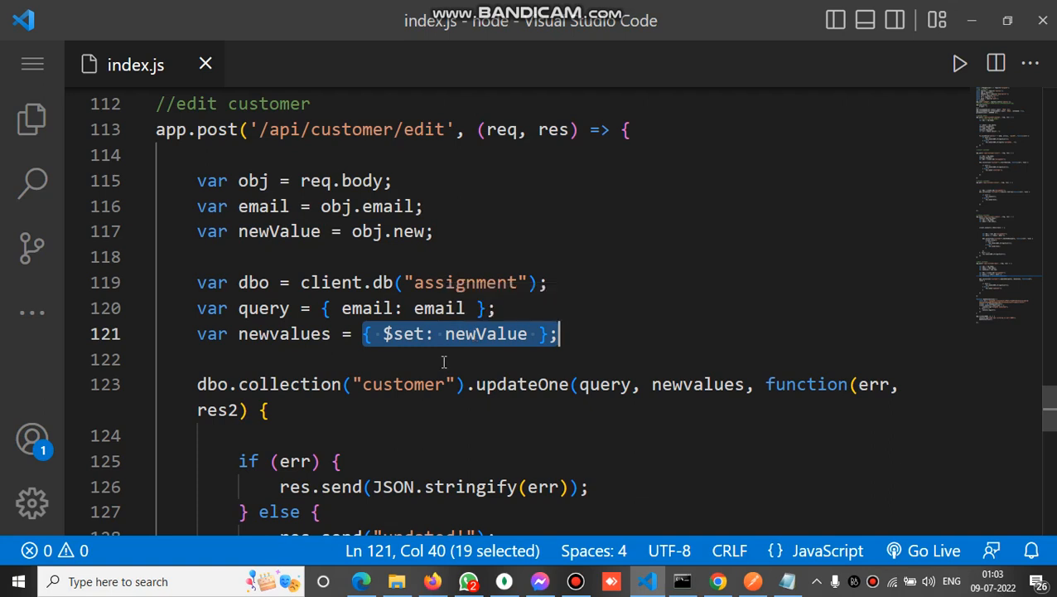
{"action": "left_click", "coordinate": [199, 306]}
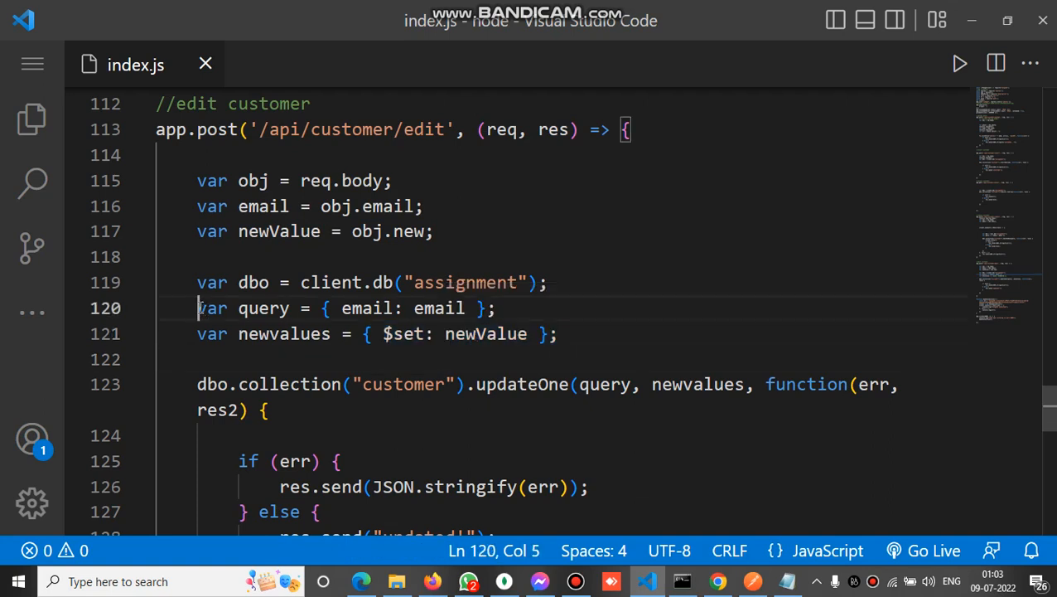
{"action": "left_click_drag", "start_coordinate": [199, 308], "coordinate": [550, 333]}
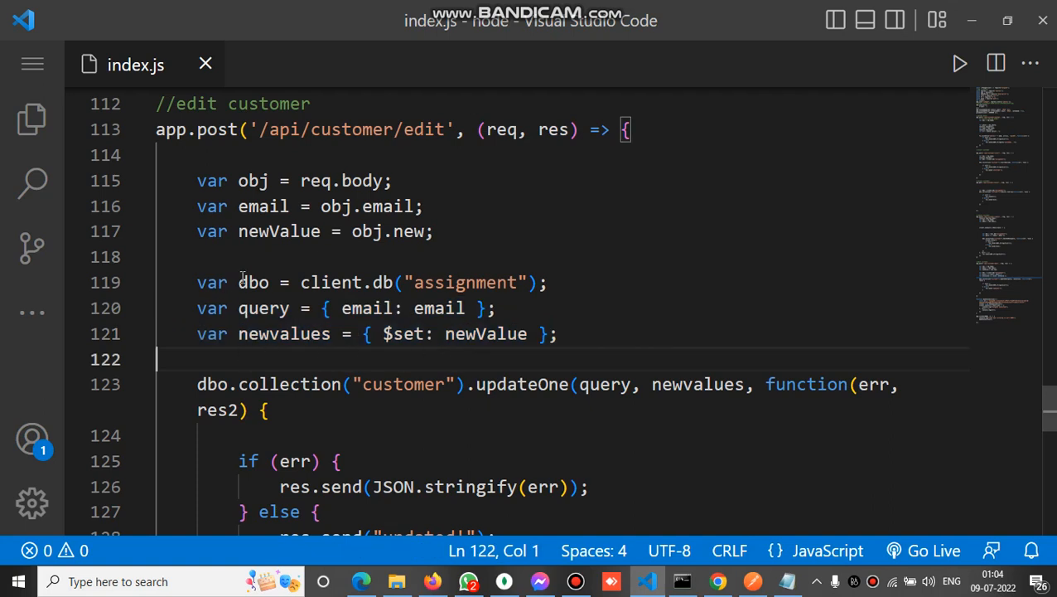
{"action": "mouse_move", "coordinate": [363, 384]}
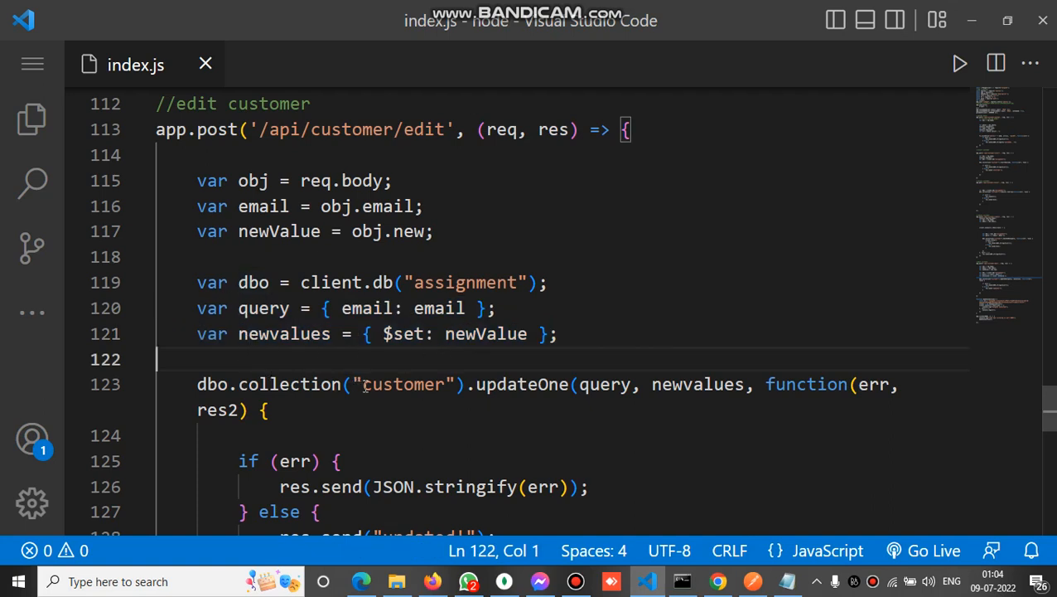
{"action": "double_click", "coordinate": [405, 385]}
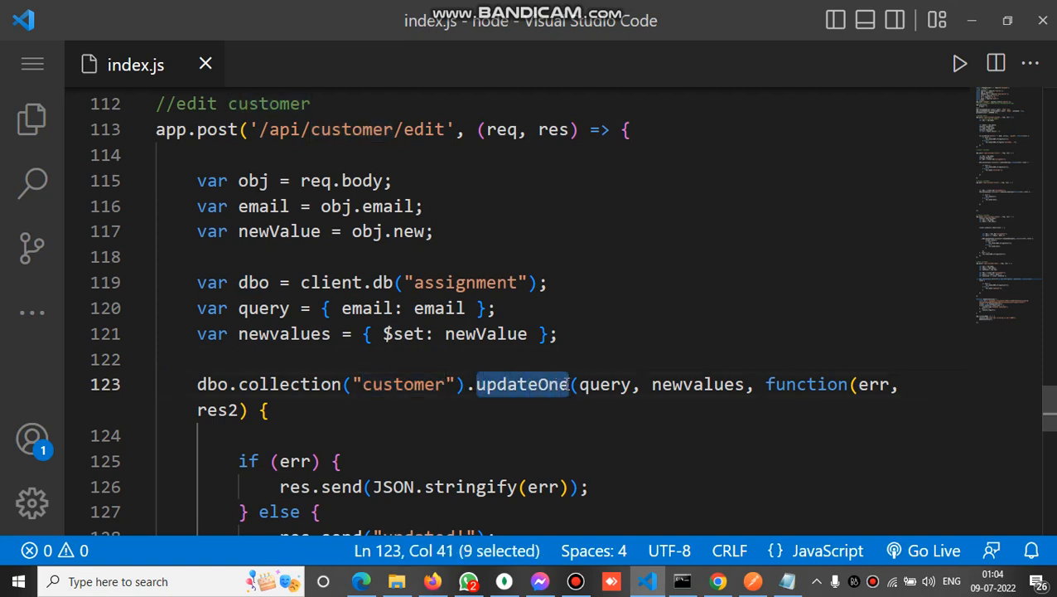
{"action": "mouse_move", "coordinate": [617, 408]}
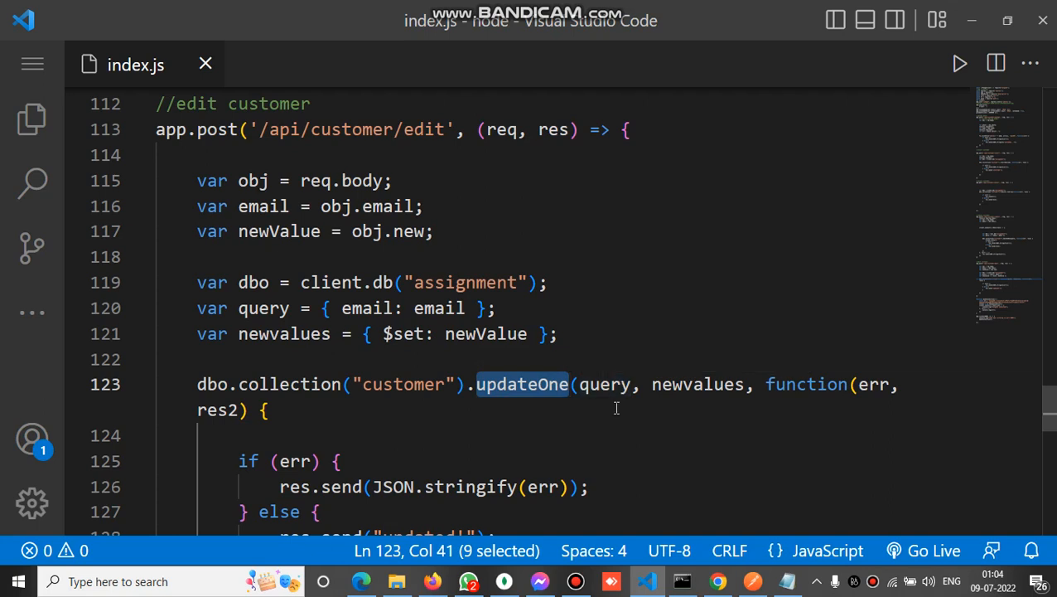
{"action": "mouse_move", "coordinate": [603, 385]}
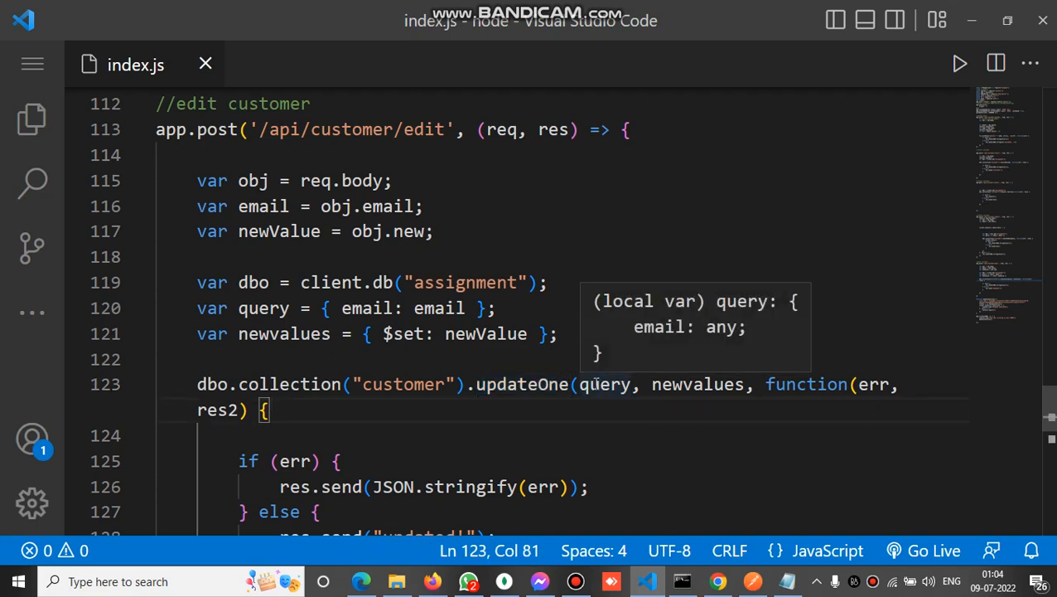
{"action": "mouse_move", "coordinate": [232, 296]}
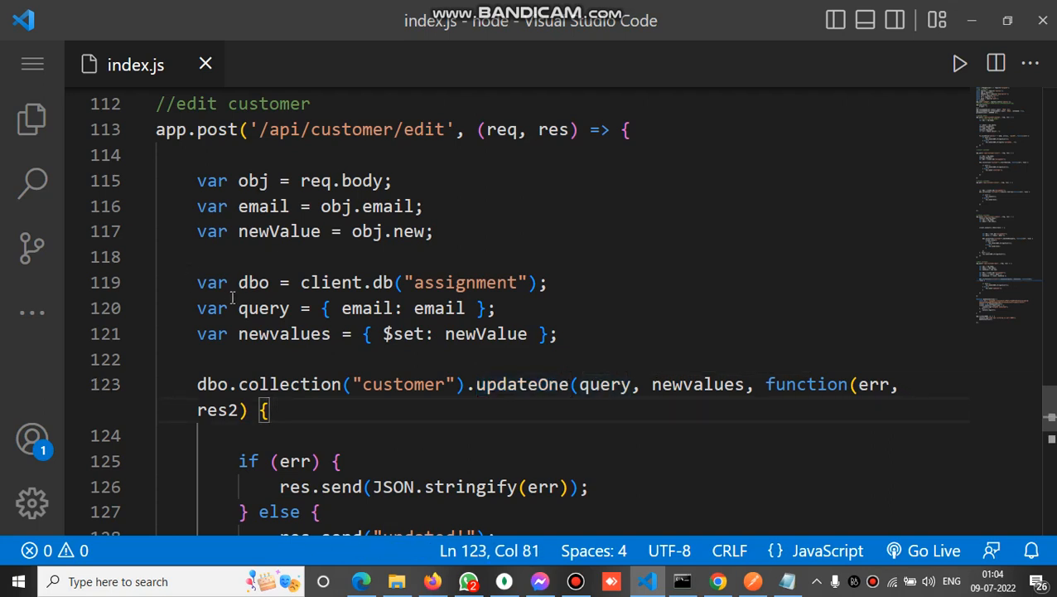
{"action": "mouse_move", "coordinate": [771, 401]}
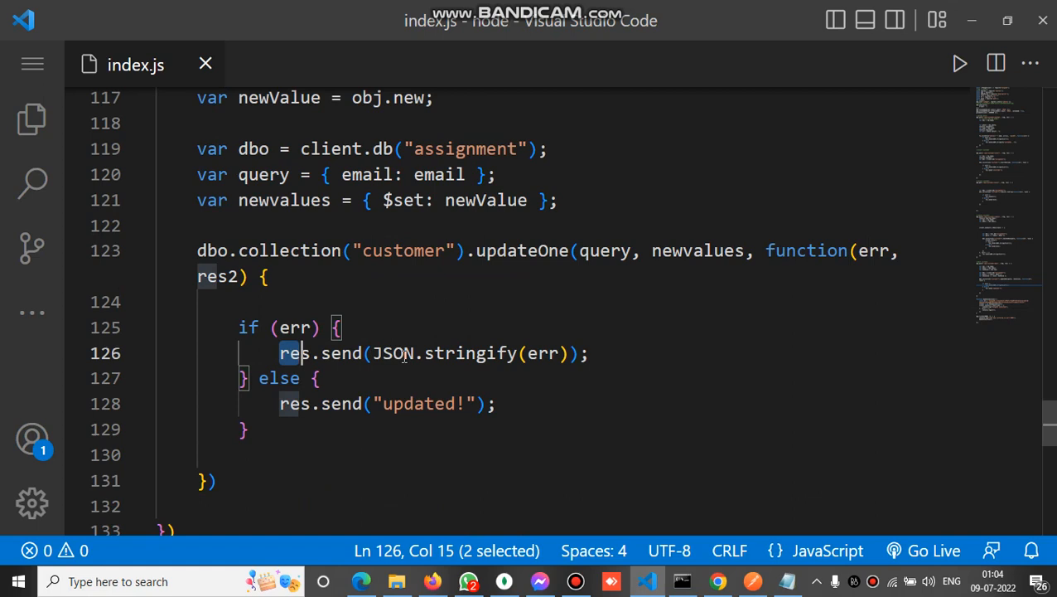
{"action": "left_click", "coordinate": [495, 405]}
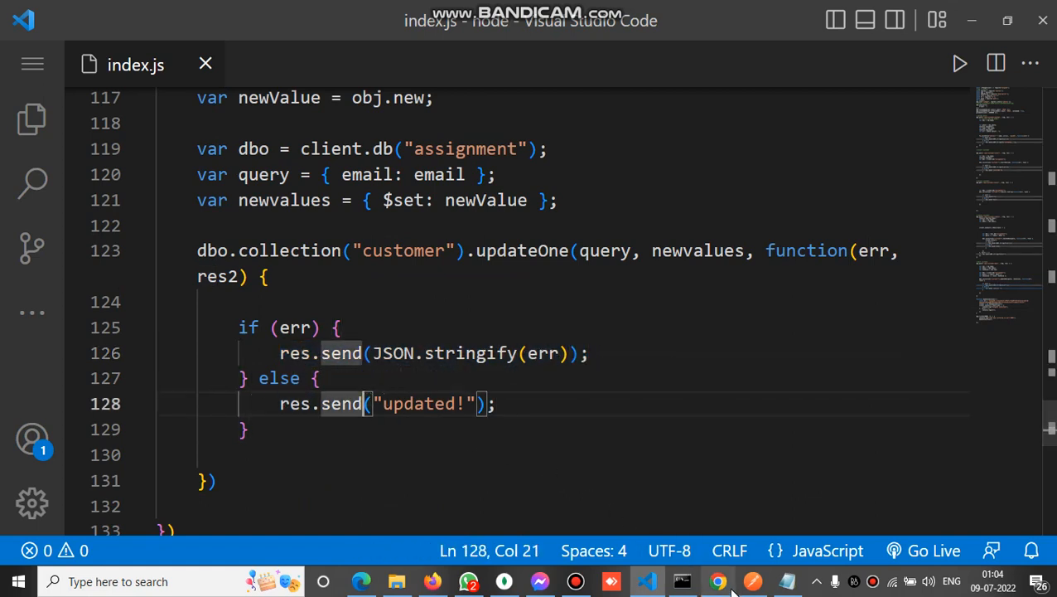
{"action": "left_click", "coordinate": [753, 580]}
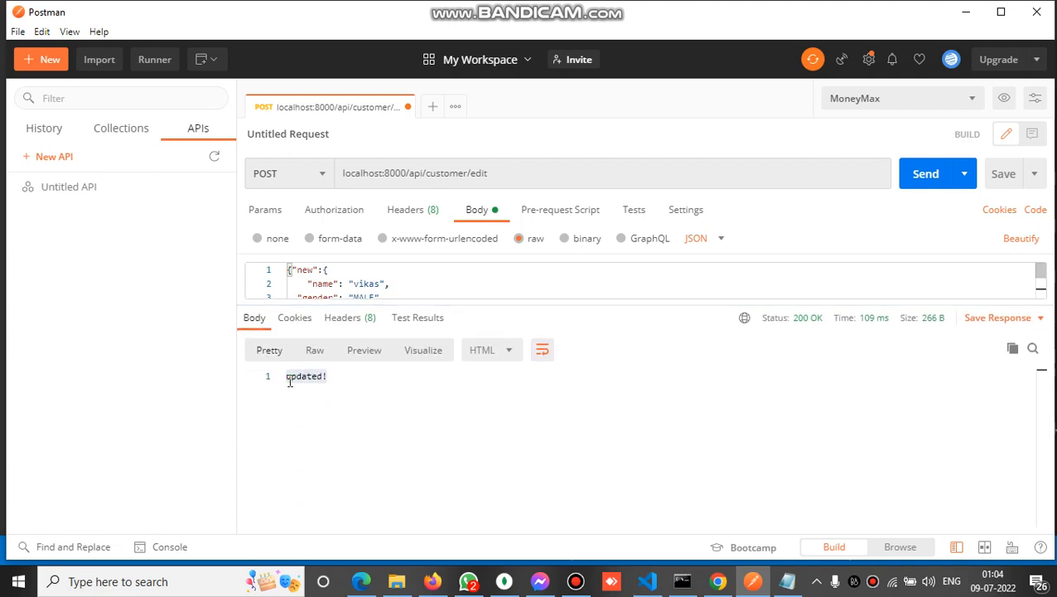
{"action": "mouse_move", "coordinate": [520, 477]}
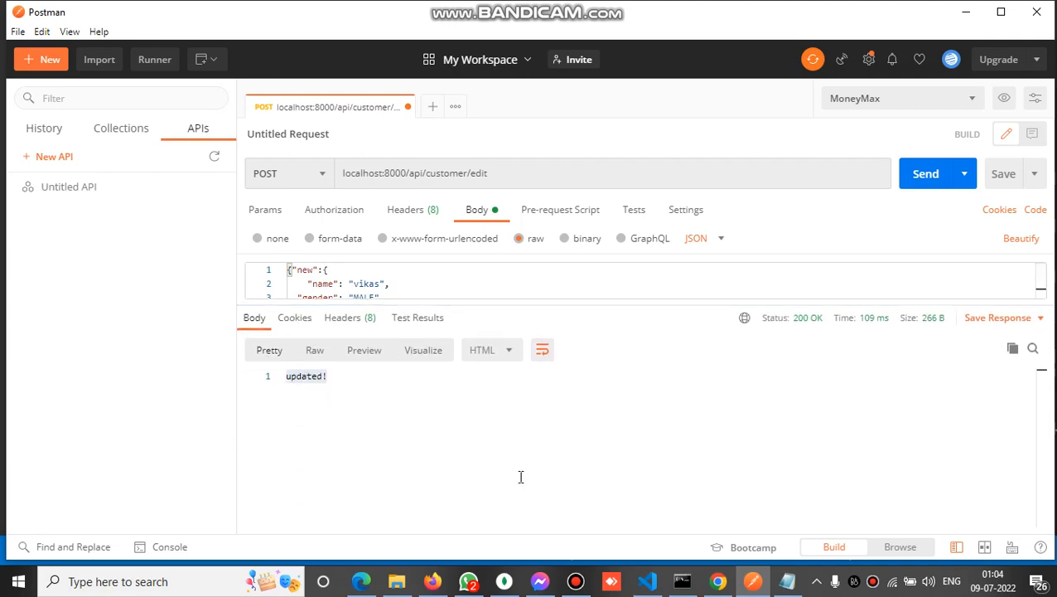
{"action": "mouse_move", "coordinate": [654, 555]}
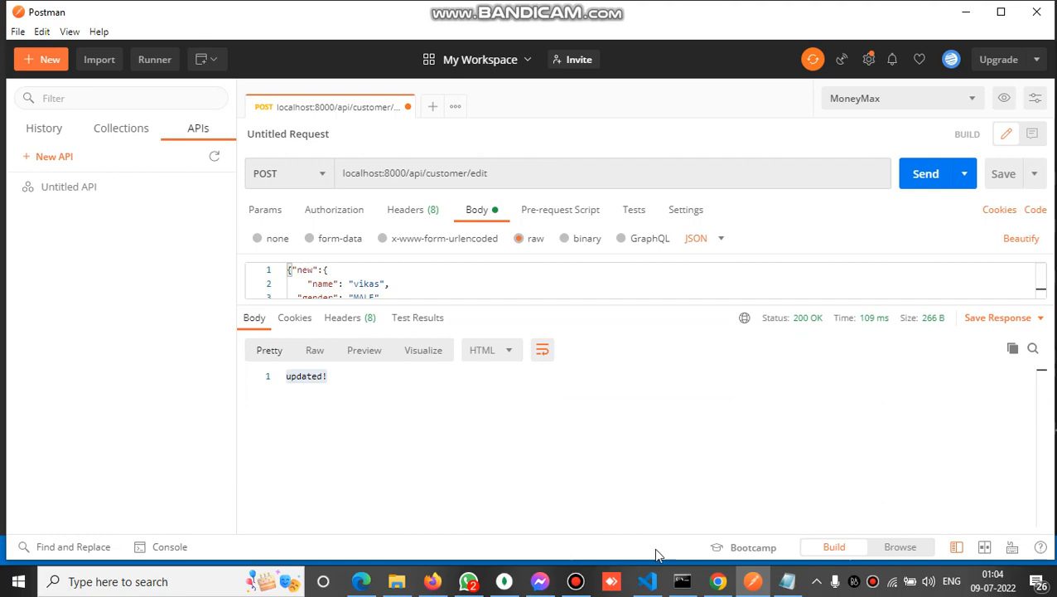
{"action": "left_click", "coordinate": [647, 580]}
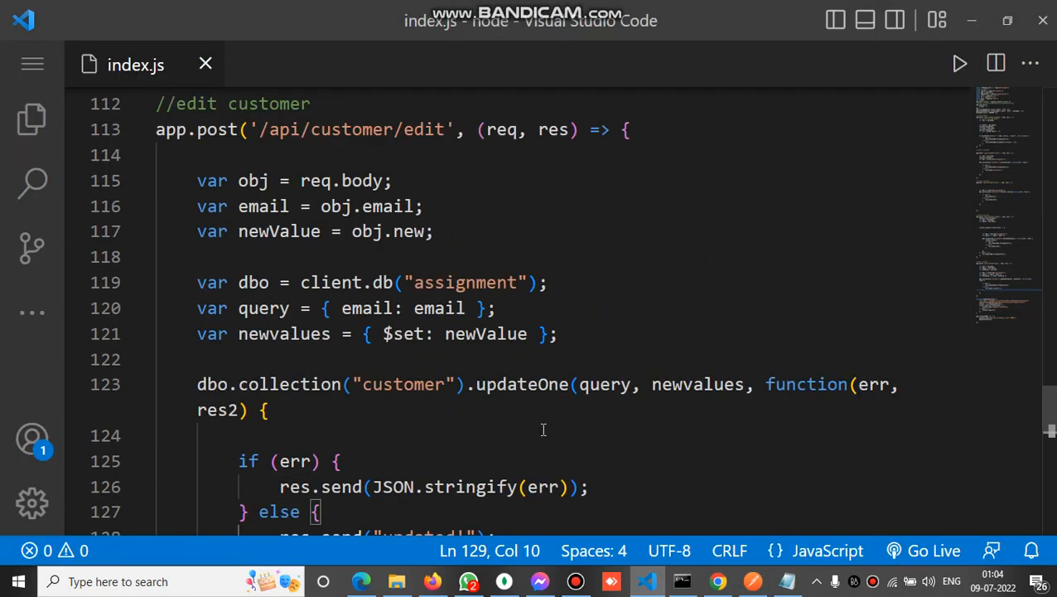
{"action": "scroll", "scroll_direction": "up", "scroll_amount": 3}
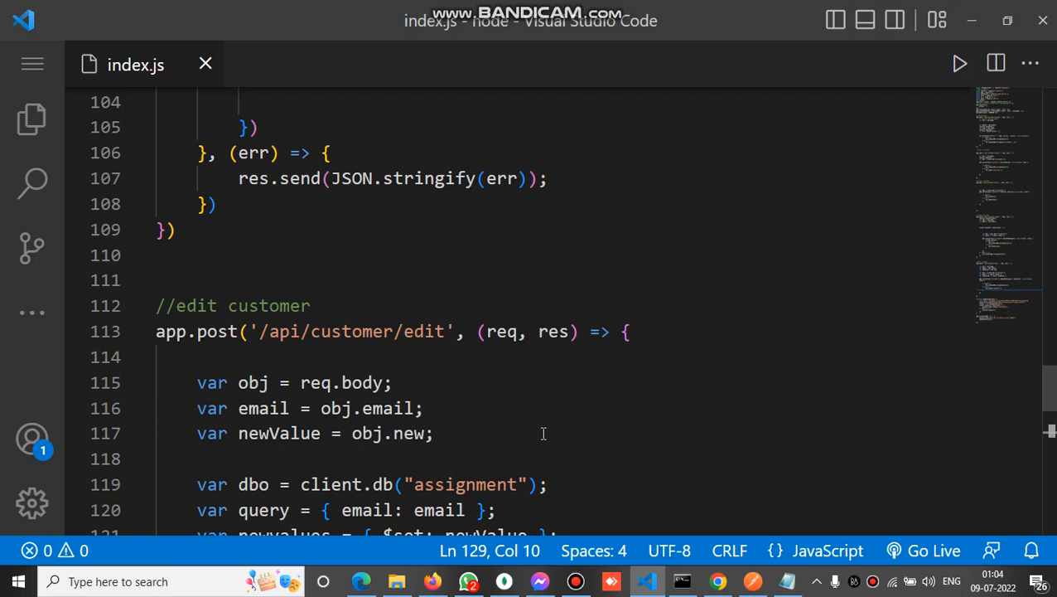
{"action": "scroll", "scroll_direction": "down", "scroll_amount": 3}
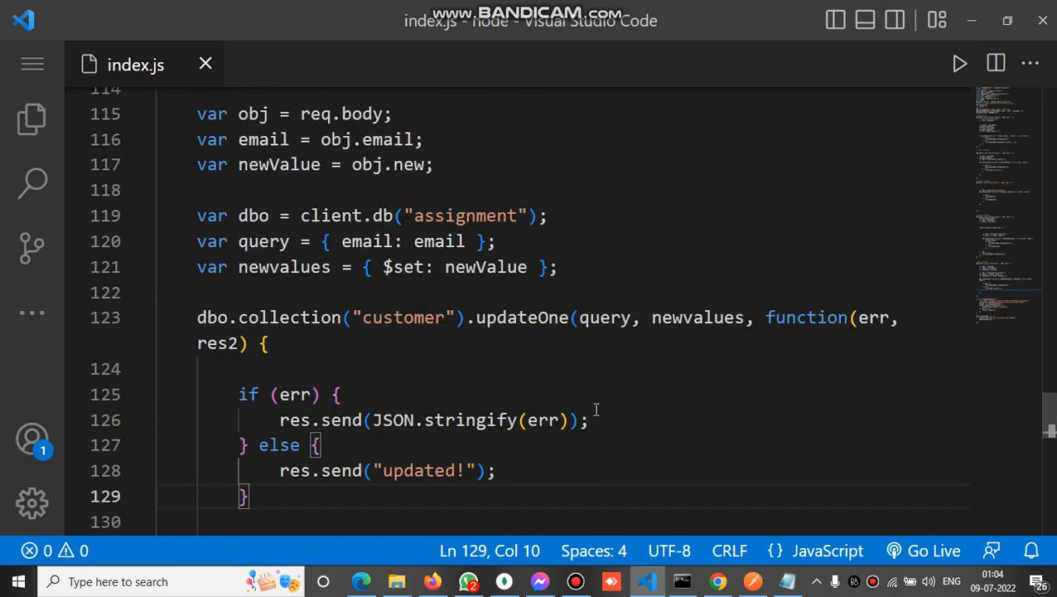
{"action": "mouse_move", "coordinate": [638, 389]}
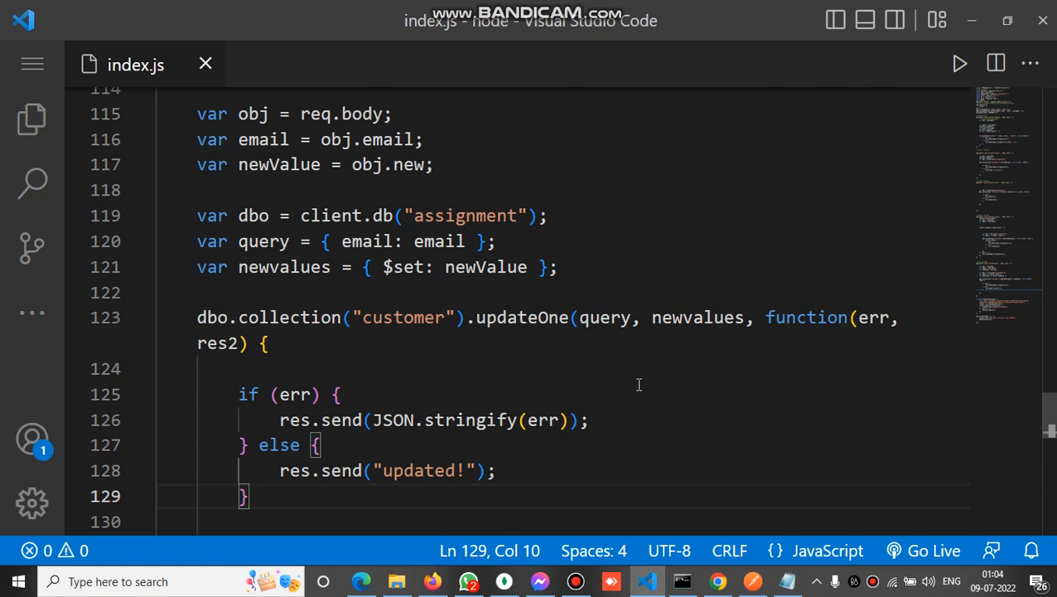
{"action": "scroll", "scroll_direction": "down", "scroll_amount": 3}
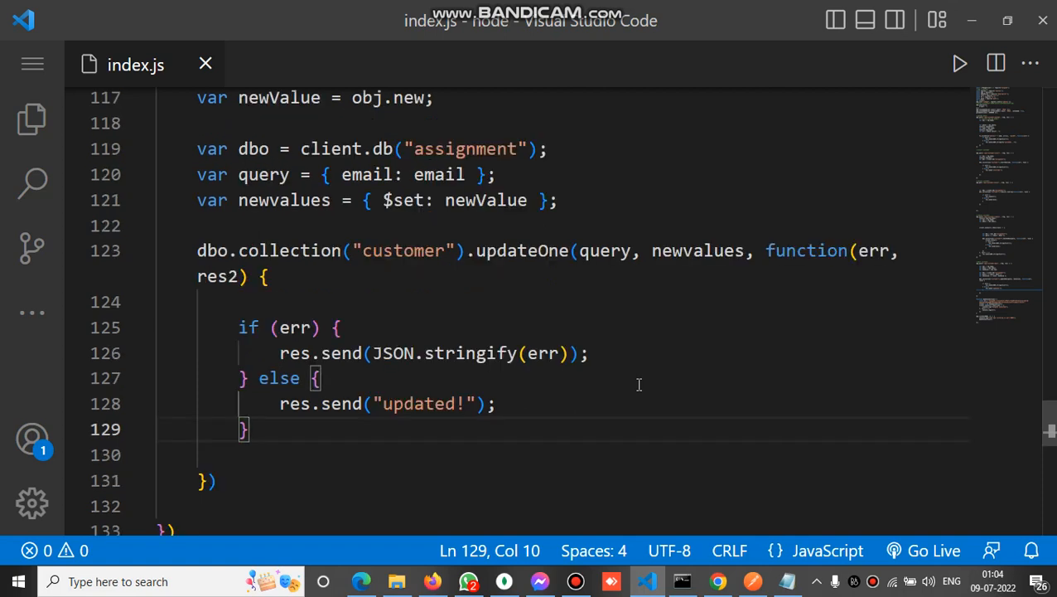